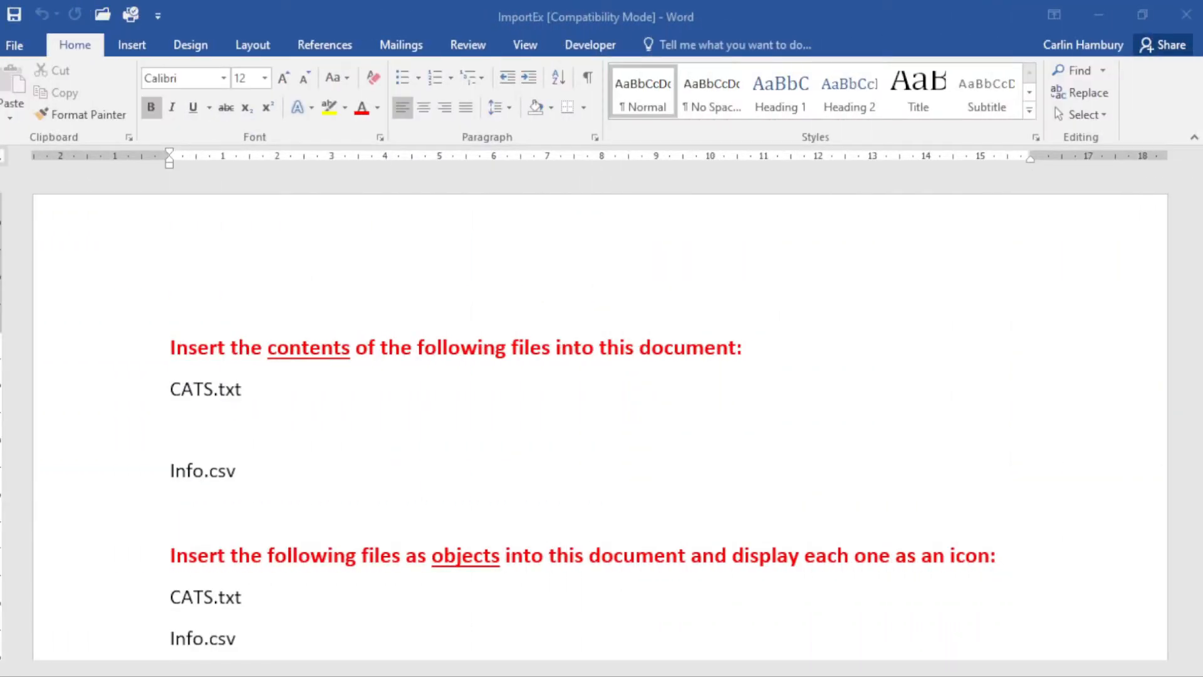
{"action": "mouse_move", "coordinate": [671, 458]}
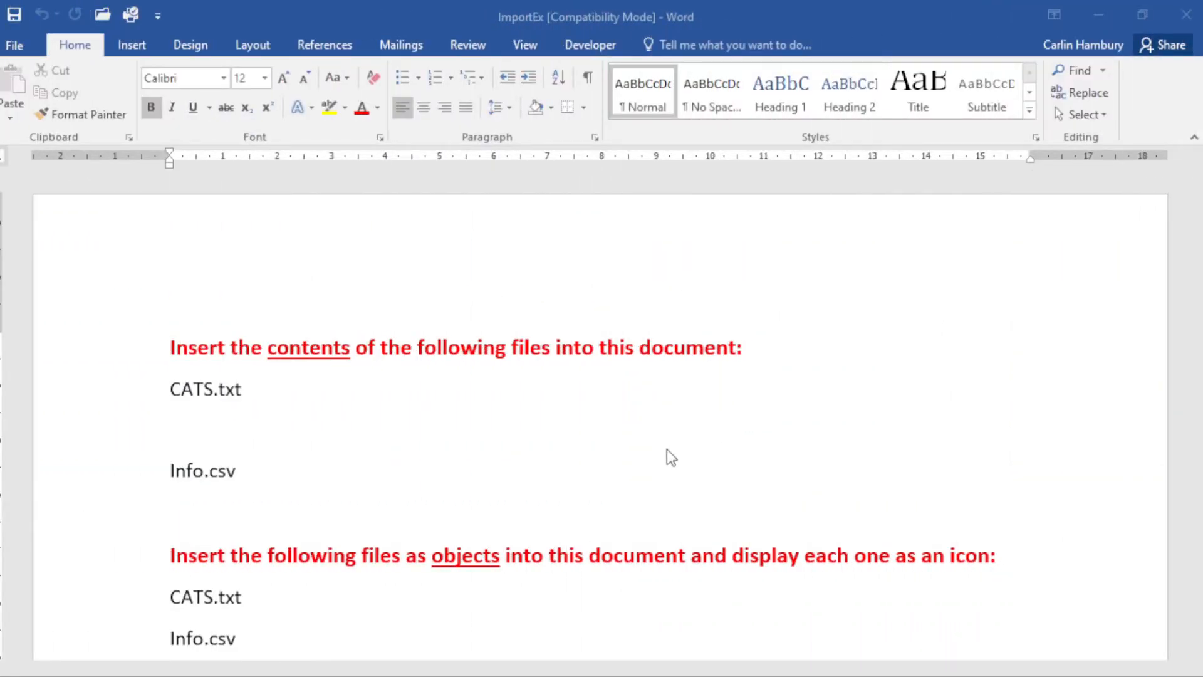
Scroll down through the ImportEx document to the CATS.txt section
{"action": "scroll", "scroll_direction": "down", "scroll_amount": 3}
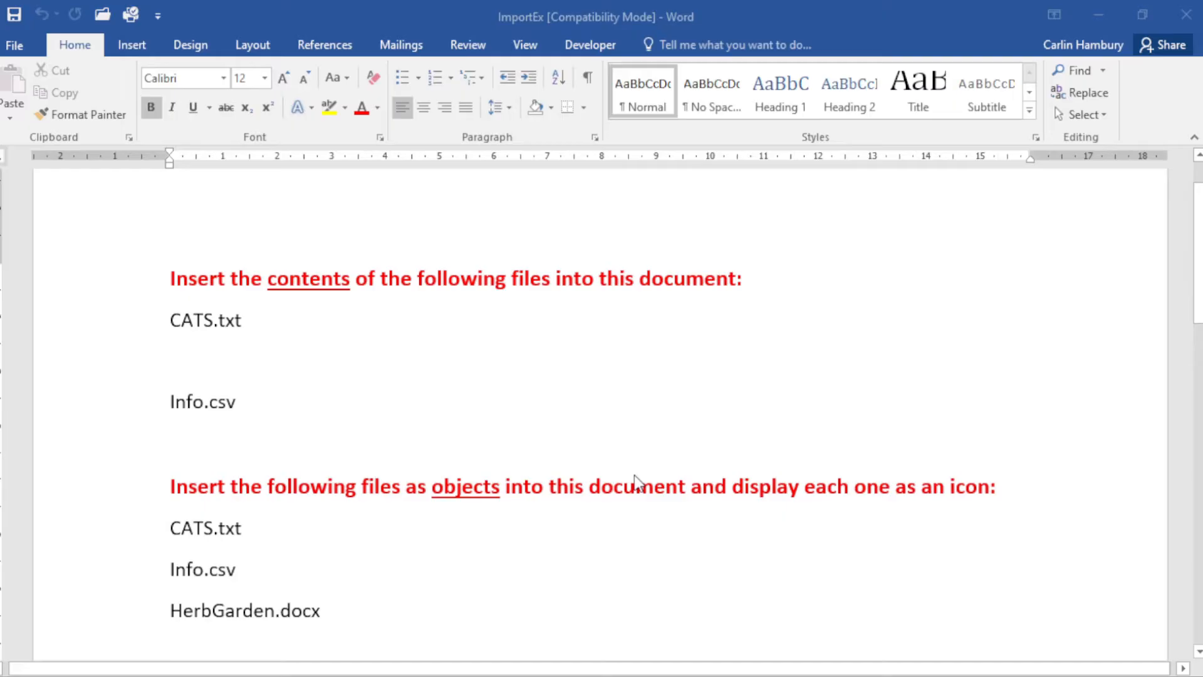
{"action": "scroll", "scroll_direction": "down", "scroll_amount": 3}
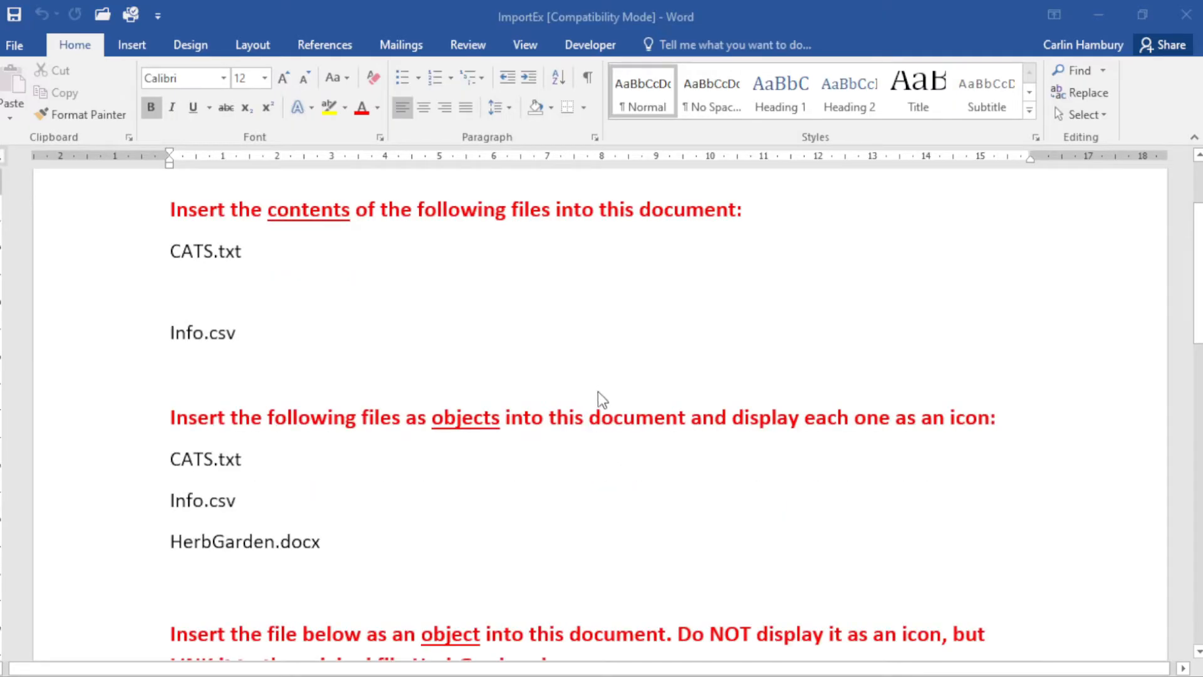
{"action": "mouse_move", "coordinate": [462, 387]}
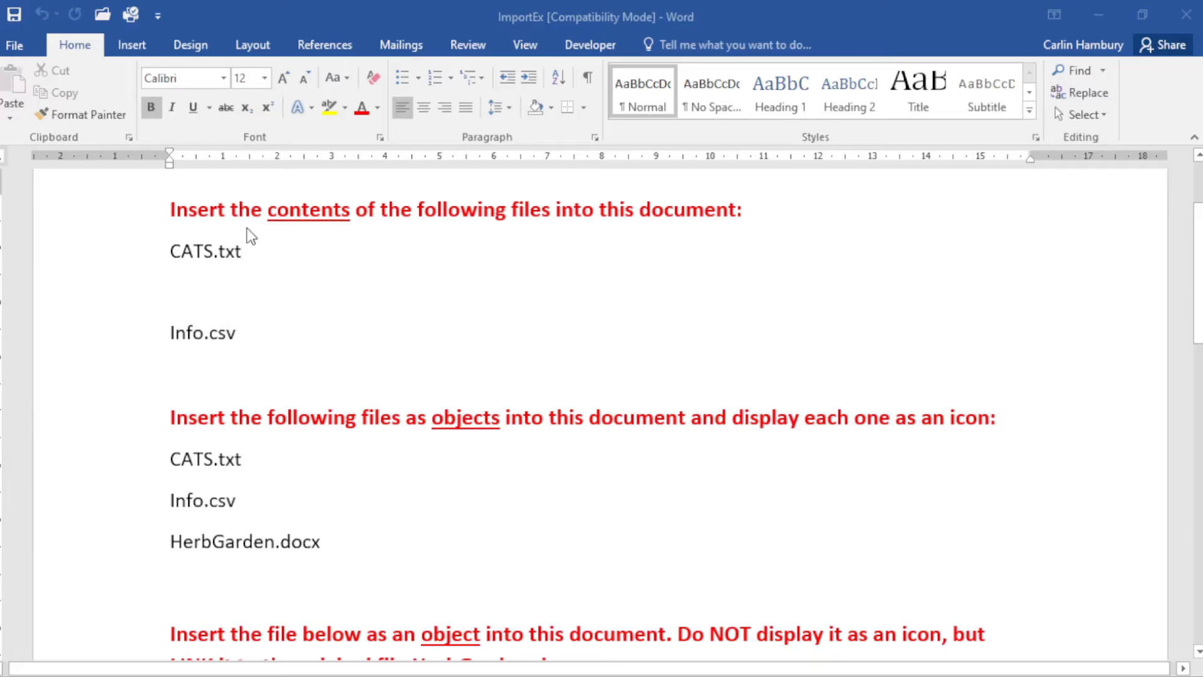
{"action": "scroll", "scroll_direction": "down", "scroll_amount": 3}
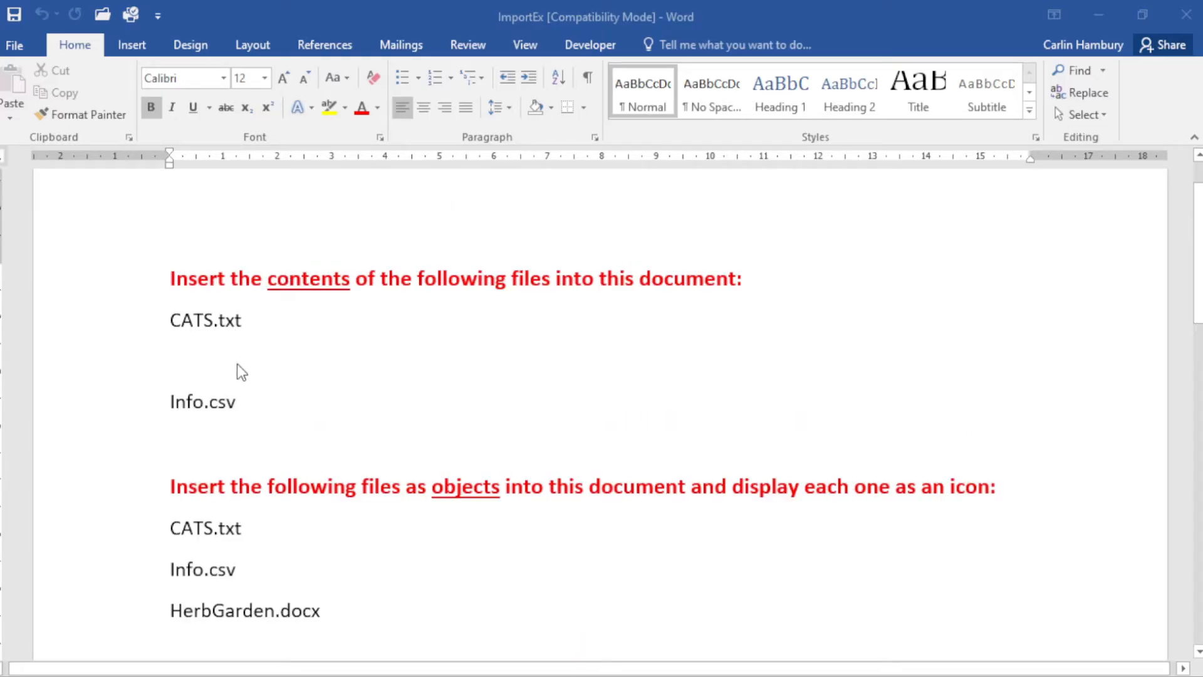
{"action": "mouse_move", "coordinate": [299, 407]}
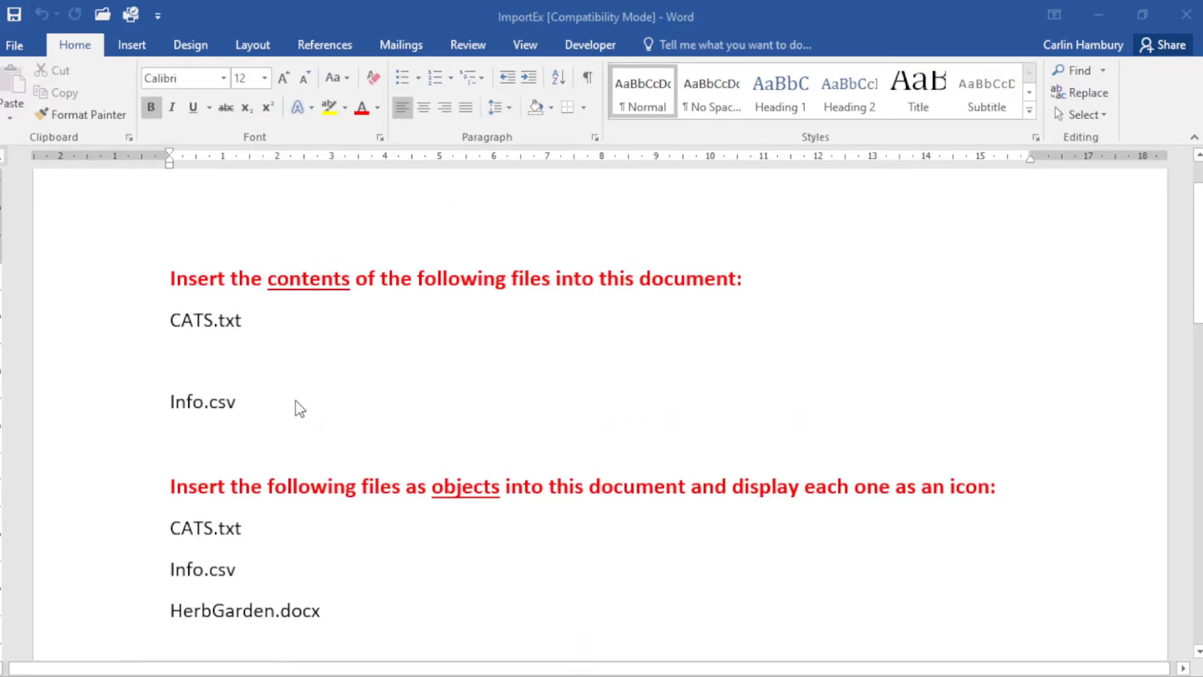
{"action": "scroll", "scroll_direction": "down", "scroll_amount": 3}
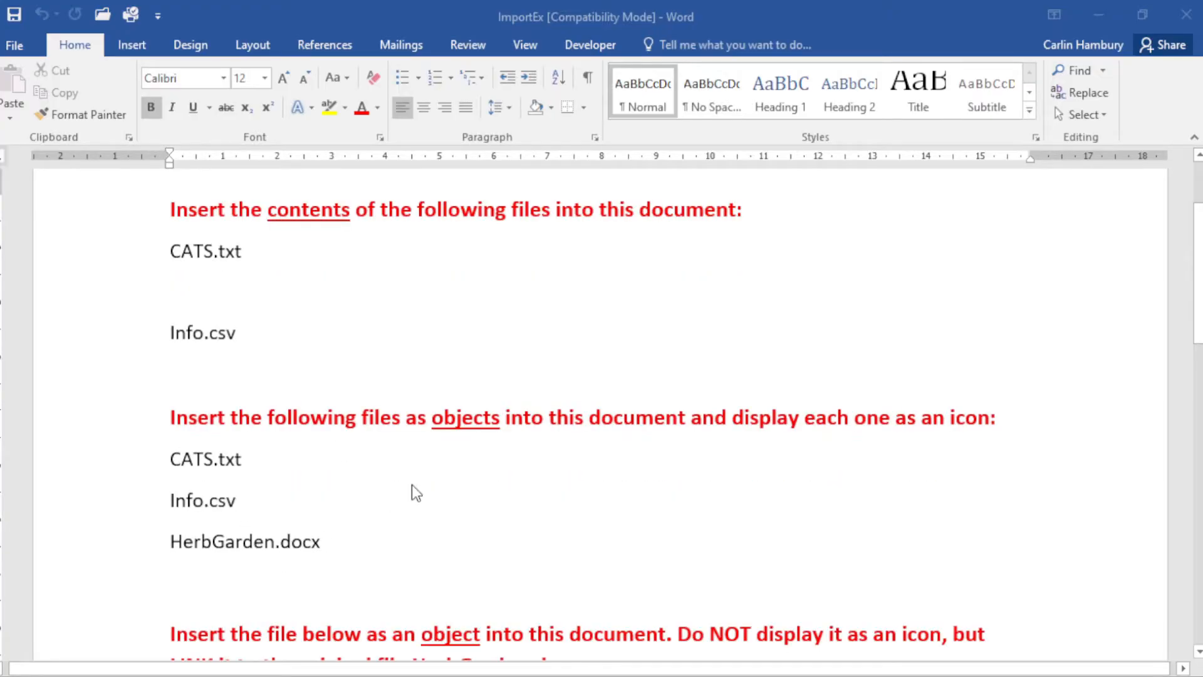
{"action": "mouse_move", "coordinate": [470, 440]}
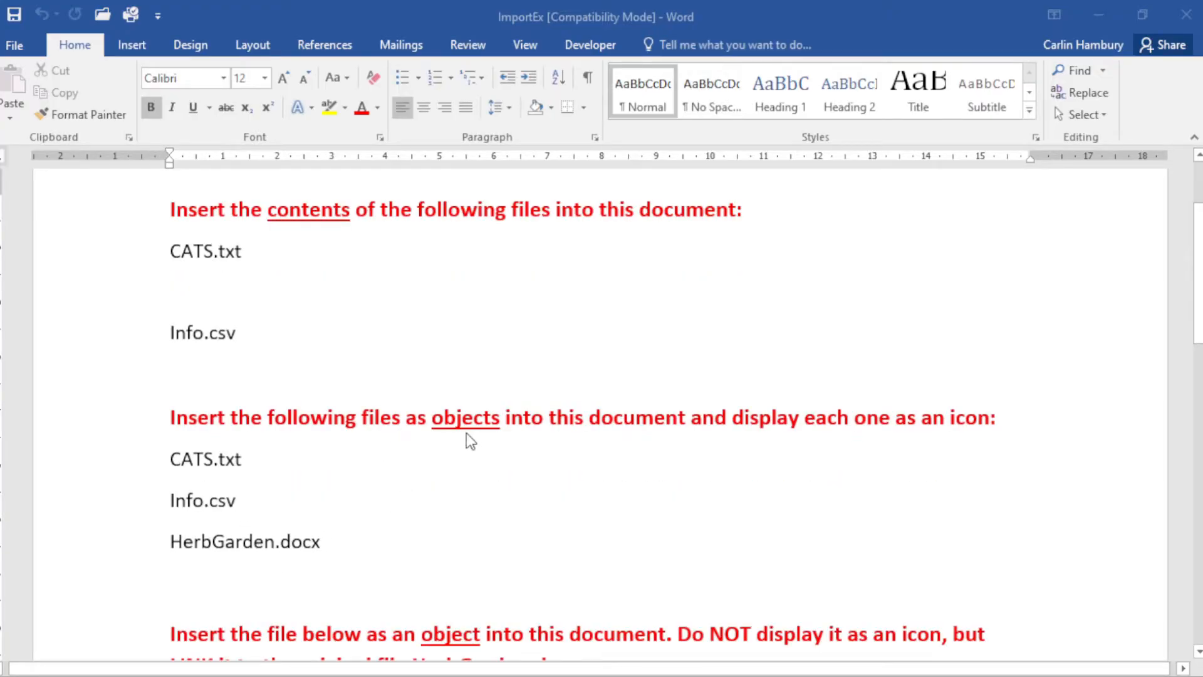
{"action": "mouse_move", "coordinate": [944, 426]}
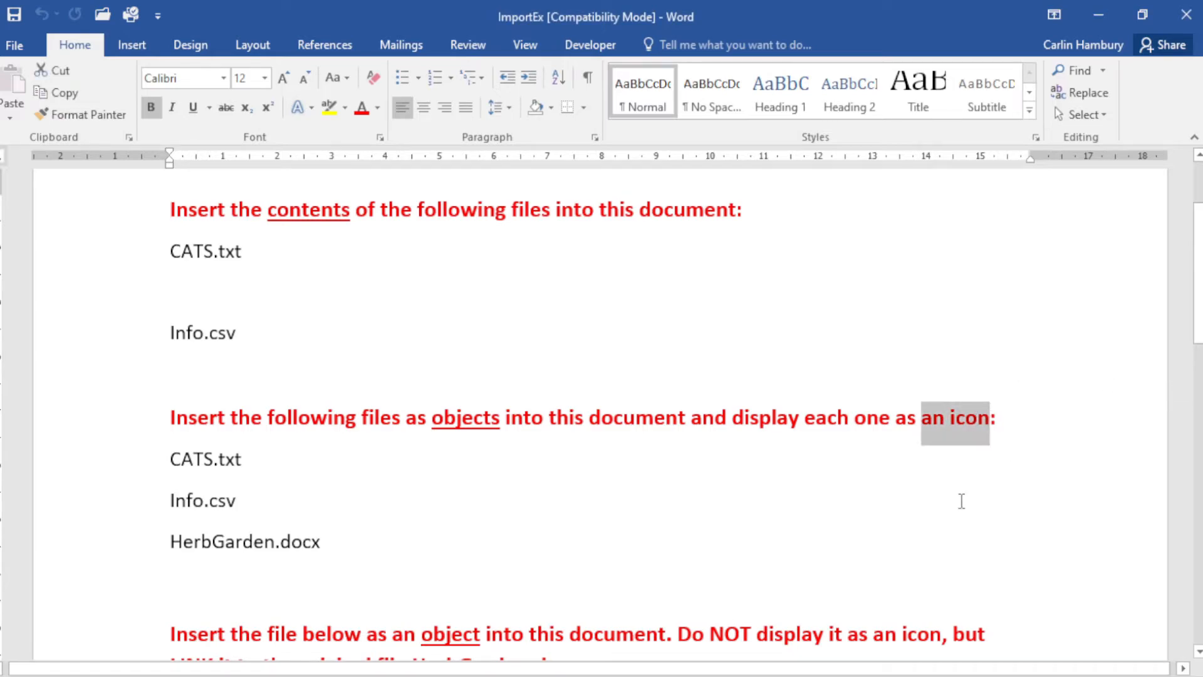
{"action": "scroll", "scroll_direction": "down", "scroll_amount": 3}
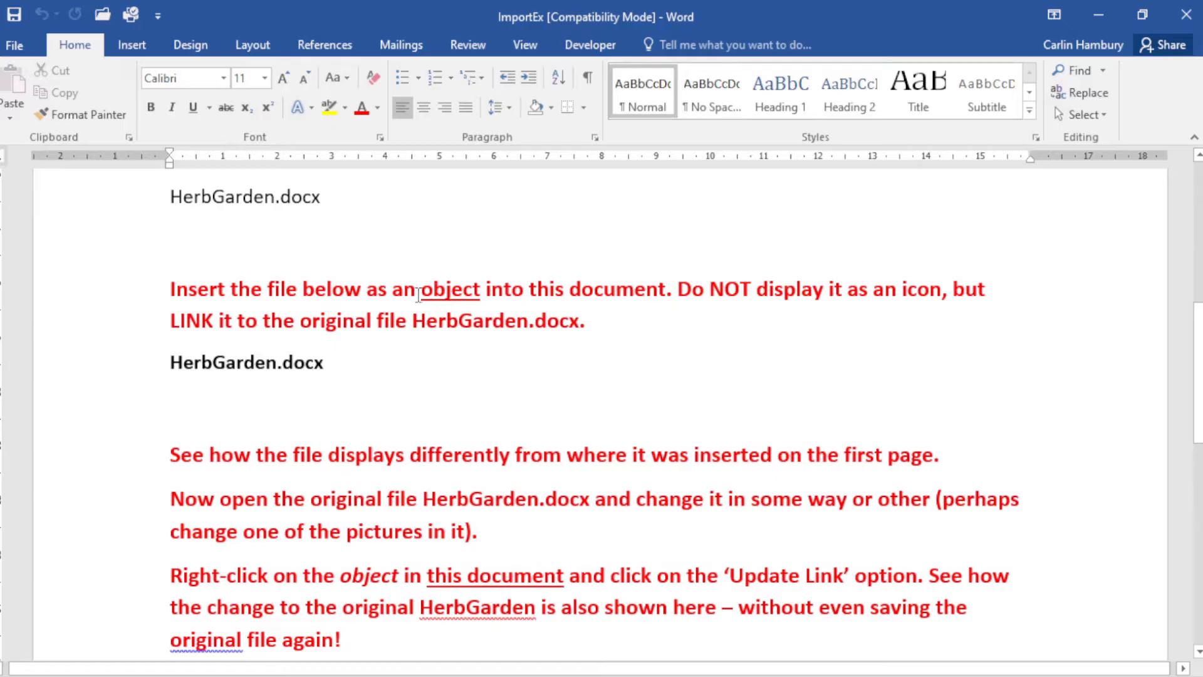
{"action": "mouse_move", "coordinate": [712, 297]}
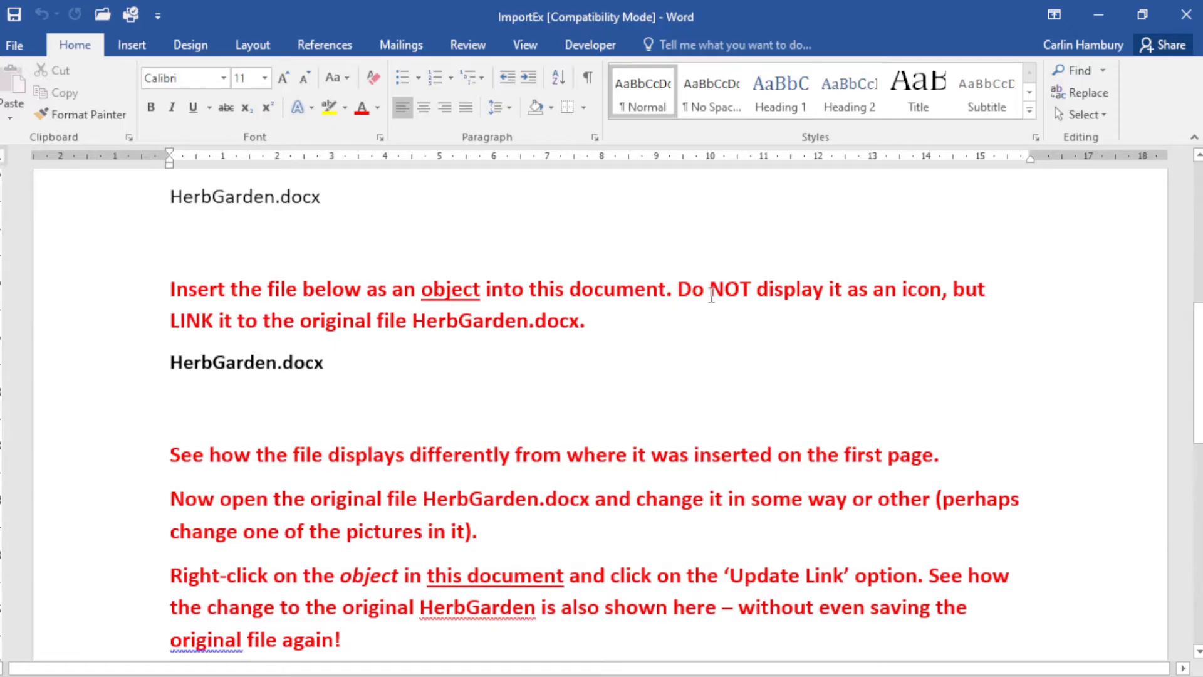
{"action": "left_click_drag", "start_coordinate": [710, 289], "coordinate": [940, 290]}
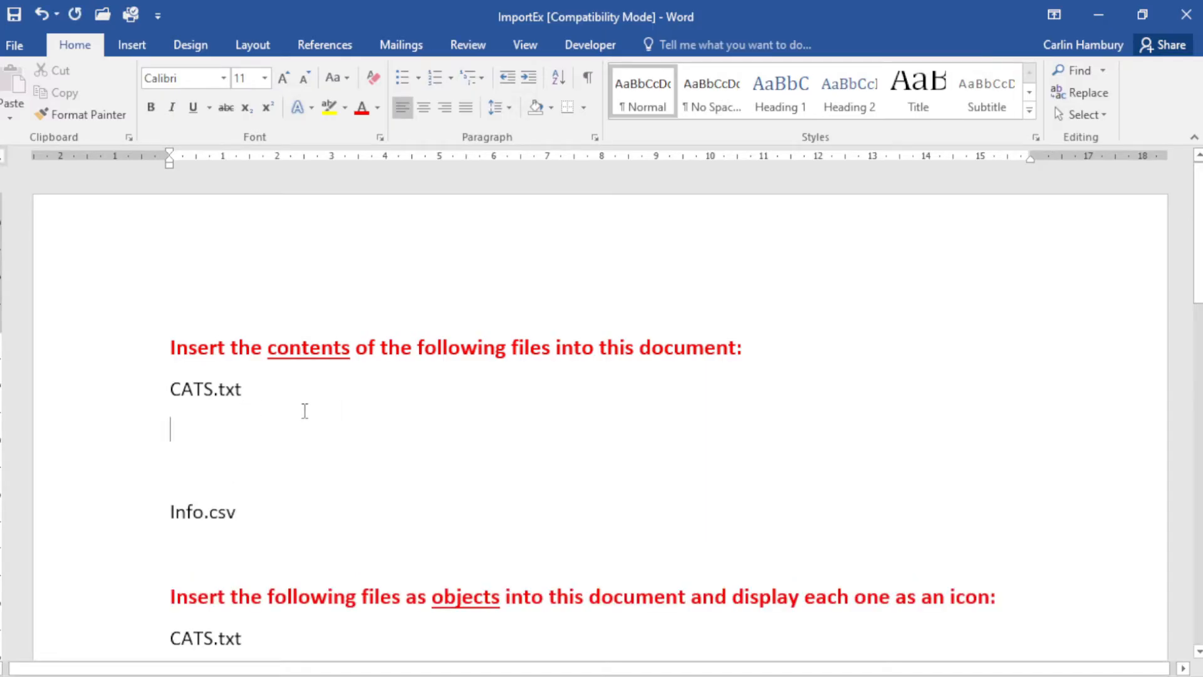
Place the cursor on the line below CATS.txt and show the Insert Object choices
{"action": "left_click", "coordinate": [131, 44]}
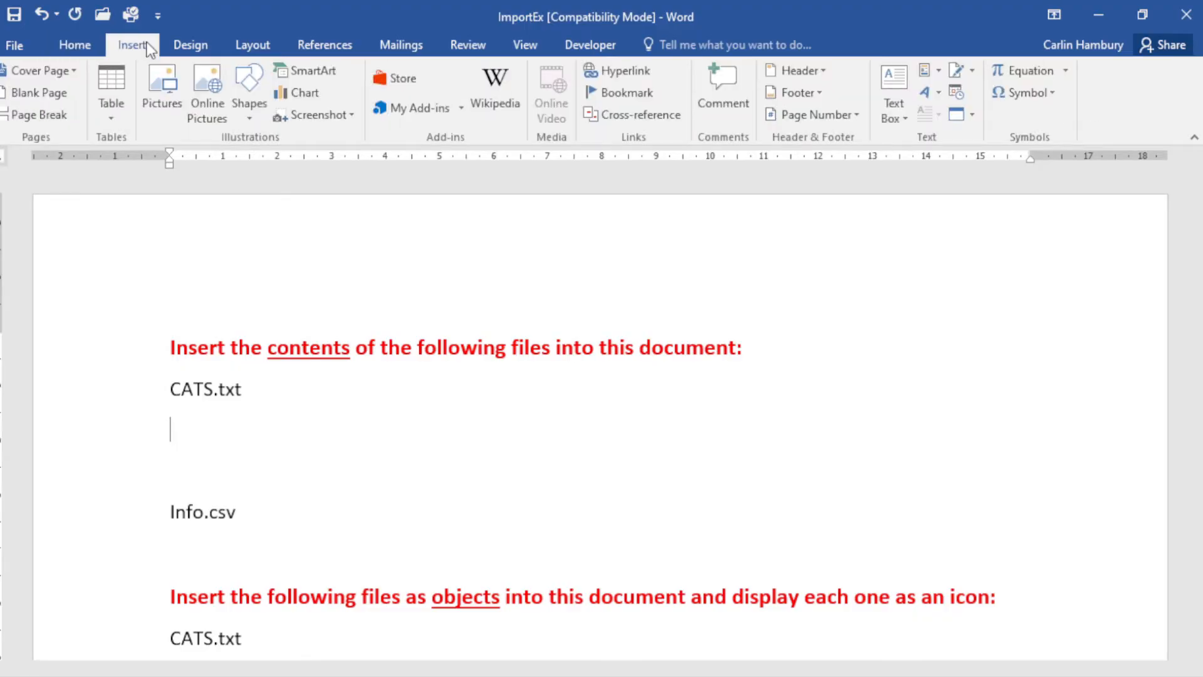
{"action": "mouse_move", "coordinate": [946, 130]}
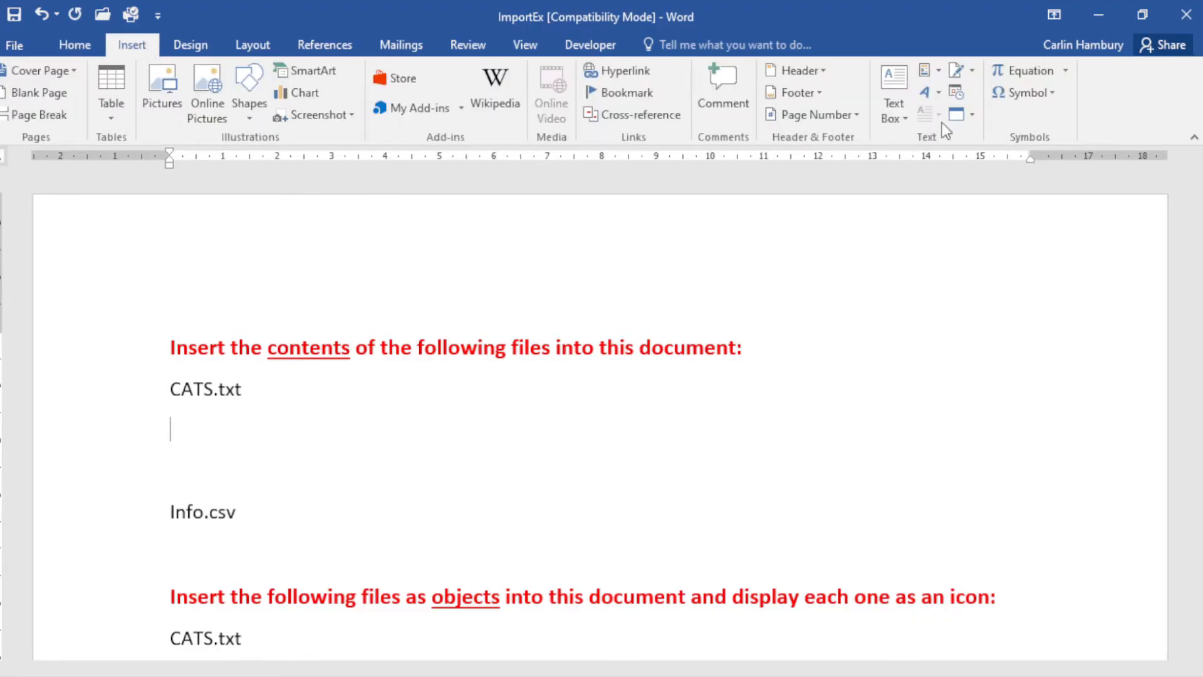
{"action": "mouse_move", "coordinate": [957, 113]}
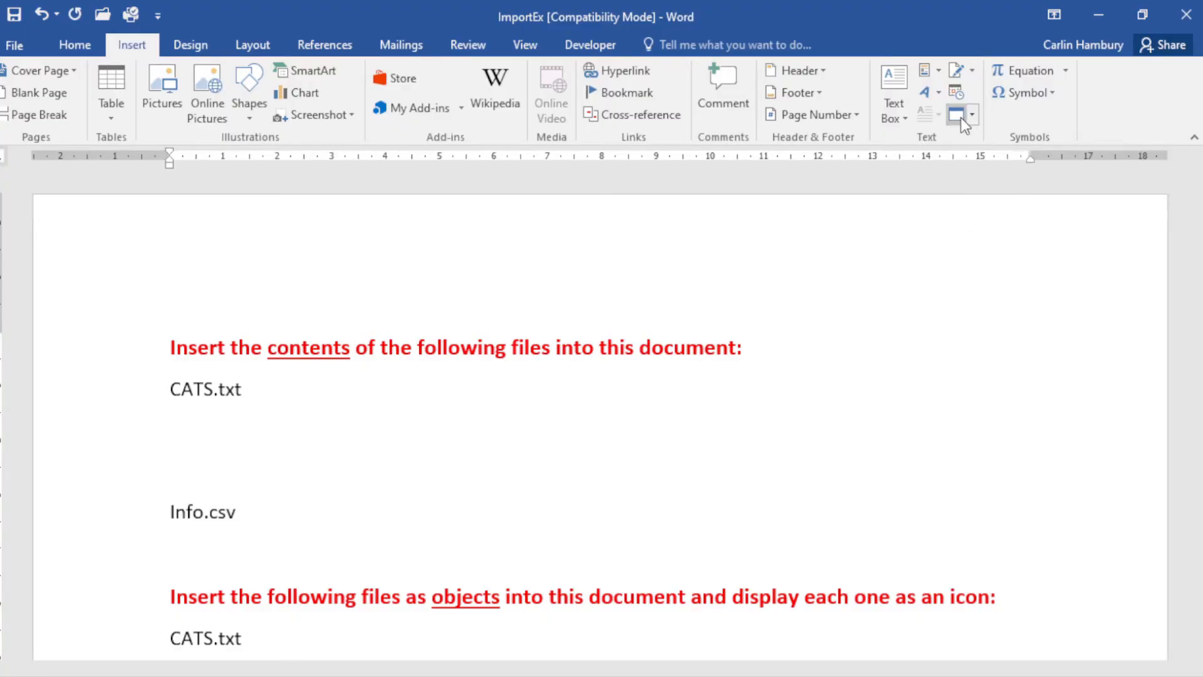
{"action": "mouse_move", "coordinate": [956, 113]}
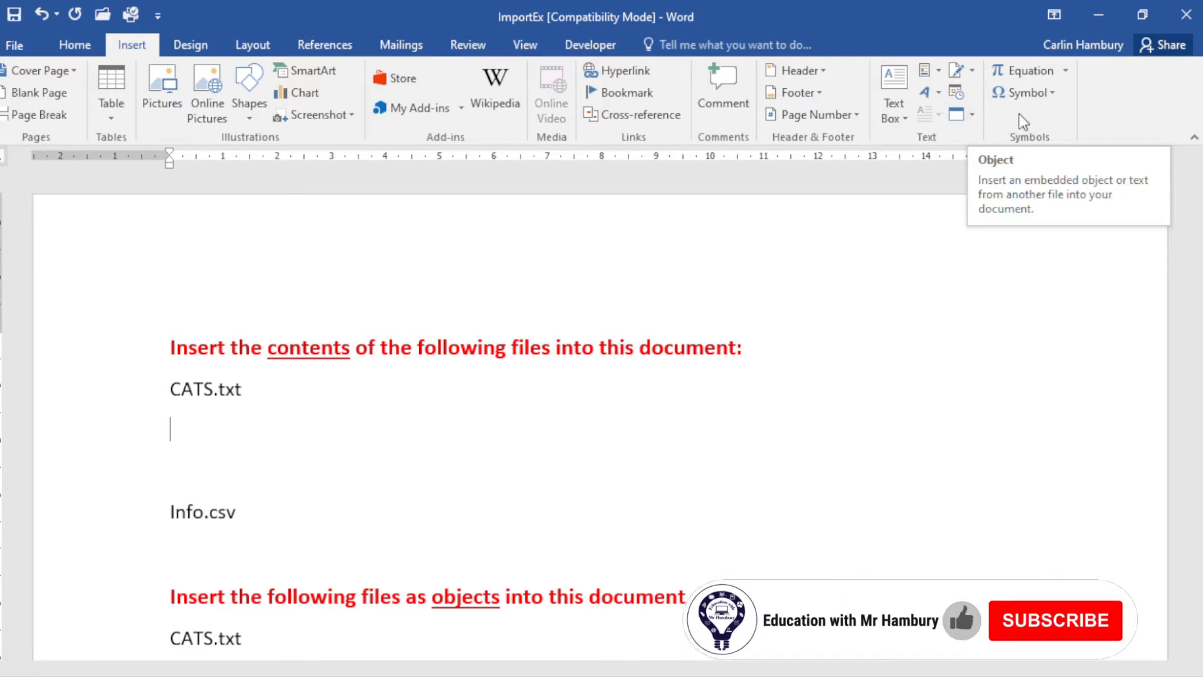
{"action": "mouse_move", "coordinate": [960, 115]}
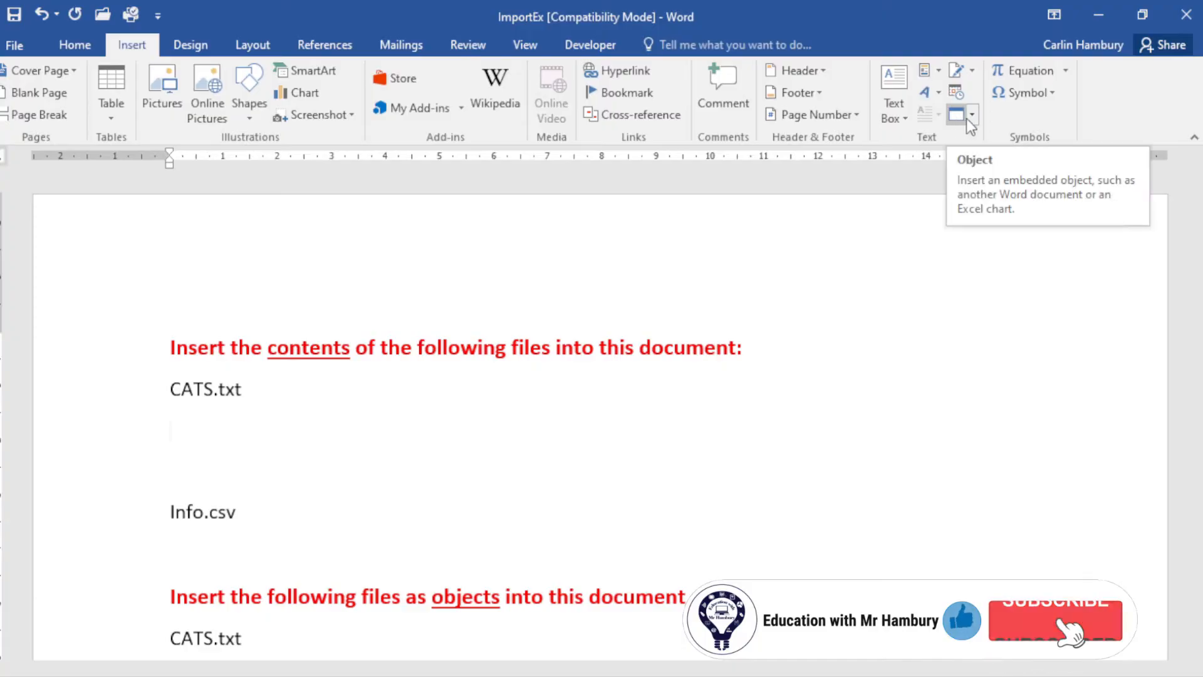
{"action": "left_click", "coordinate": [971, 116]}
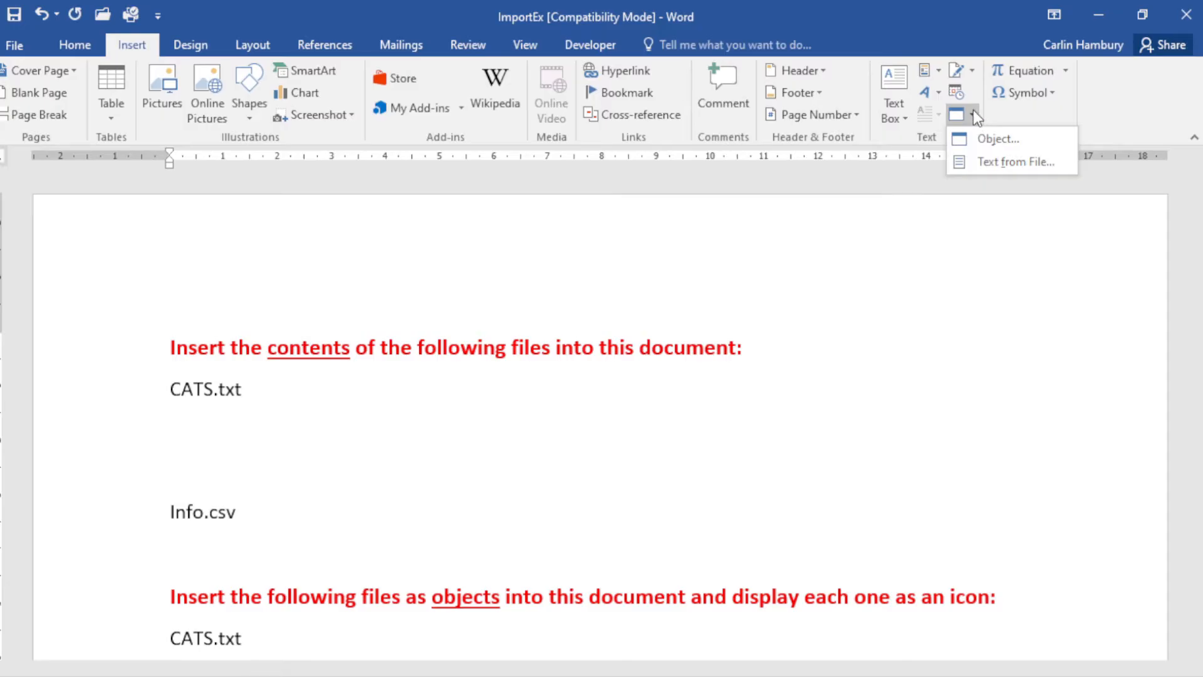
{"action": "mouse_move", "coordinate": [1013, 162]}
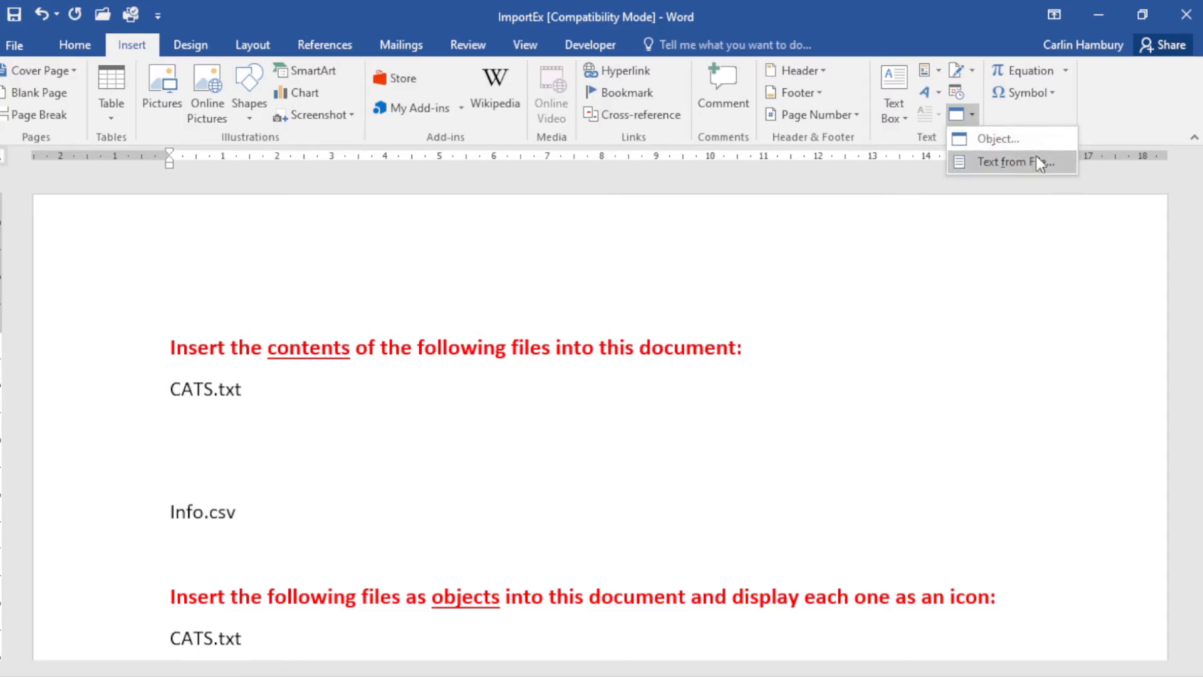
{"action": "mouse_move", "coordinate": [996, 139]}
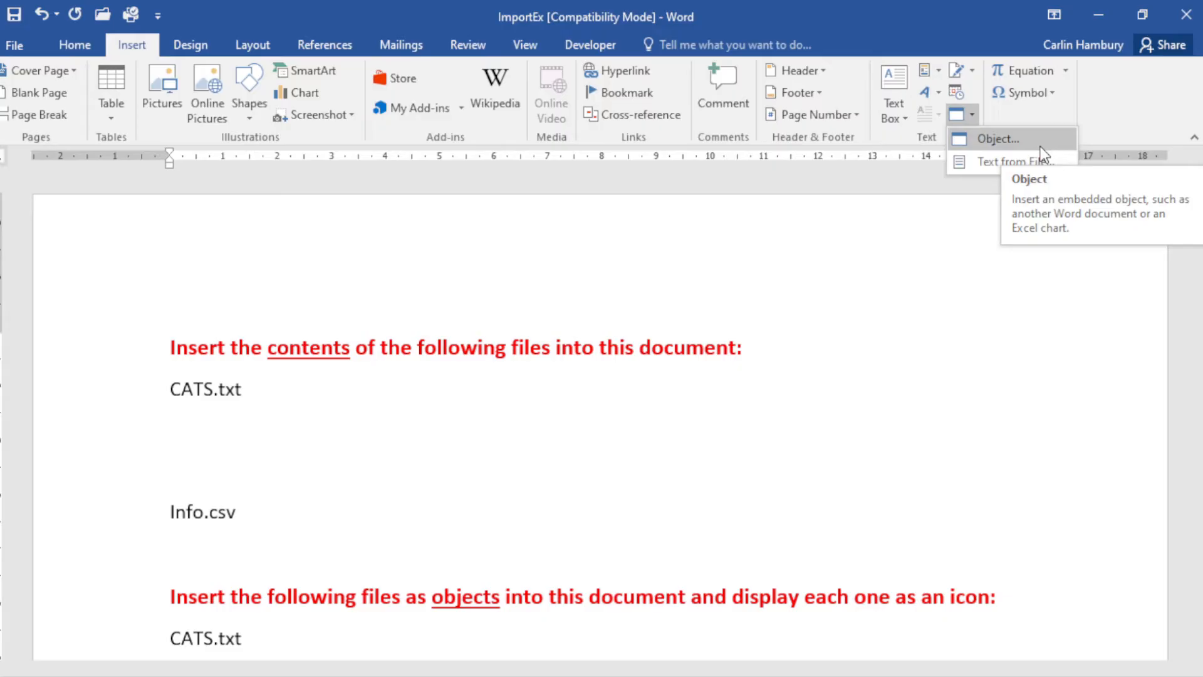
{"action": "mouse_move", "coordinate": [997, 162]}
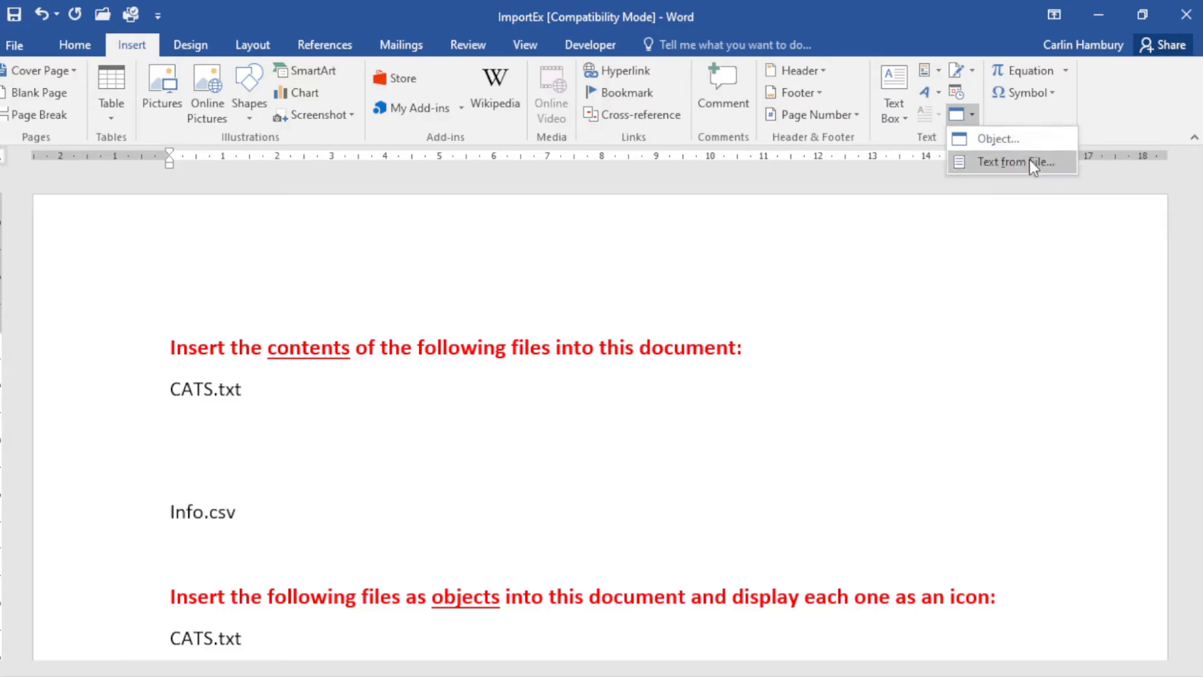
{"action": "mouse_move", "coordinate": [1001, 162]}
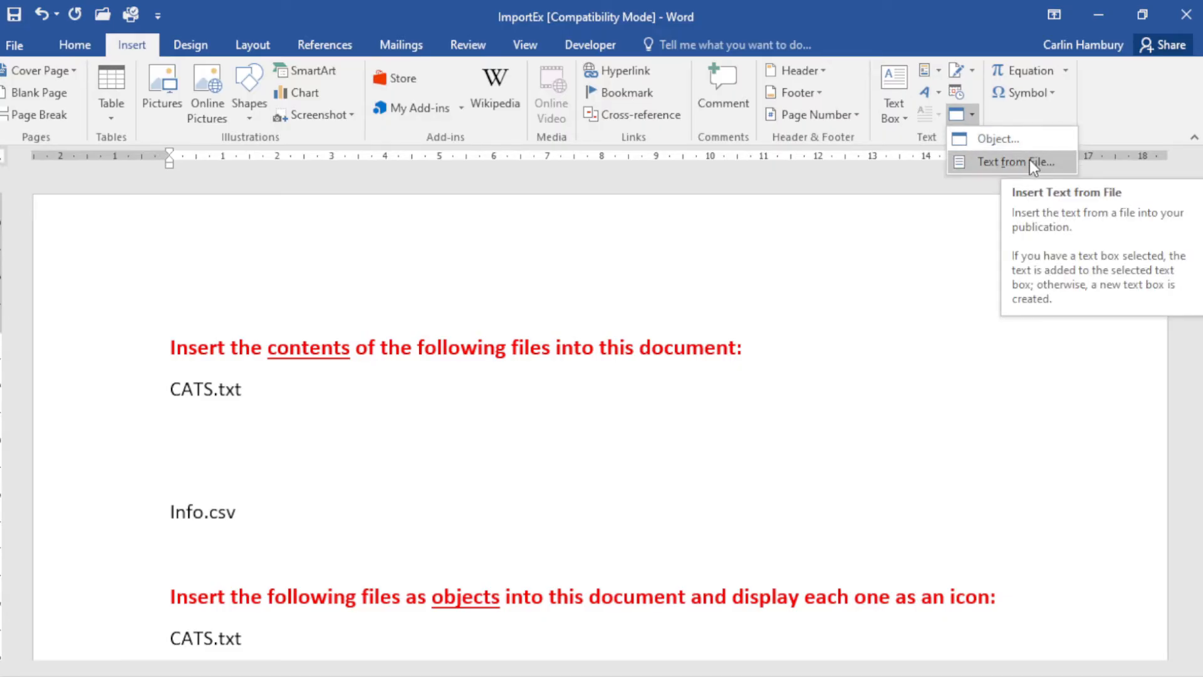
Insert the text of CATS.txt from the 3_1 DATA folder, listing Text Files
{"action": "left_click", "coordinate": [1010, 162]}
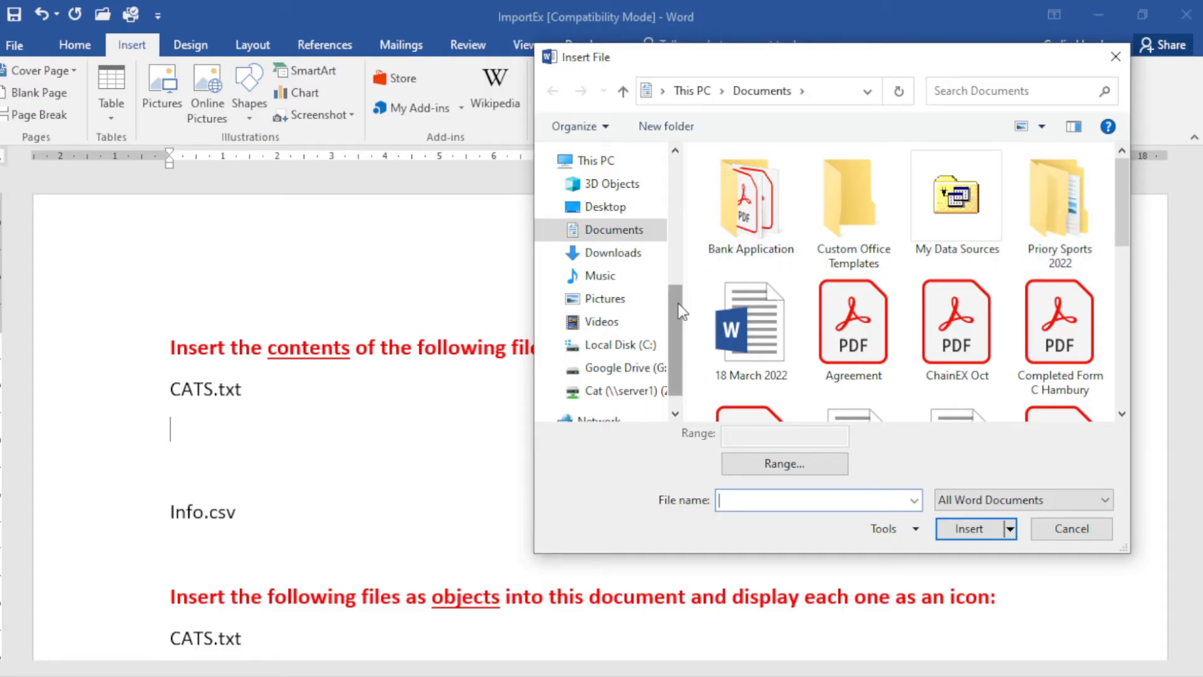
{"action": "scroll", "scroll_direction": "down", "scroll_amount": 3}
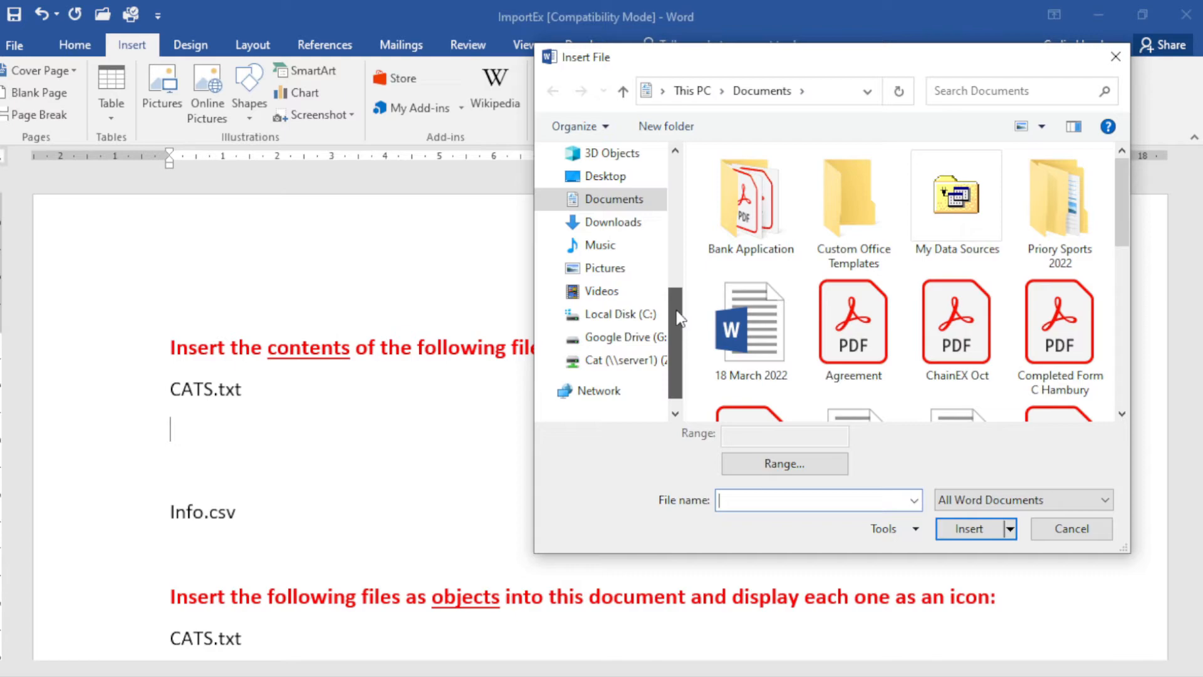
{"action": "left_click", "coordinate": [605, 175]}
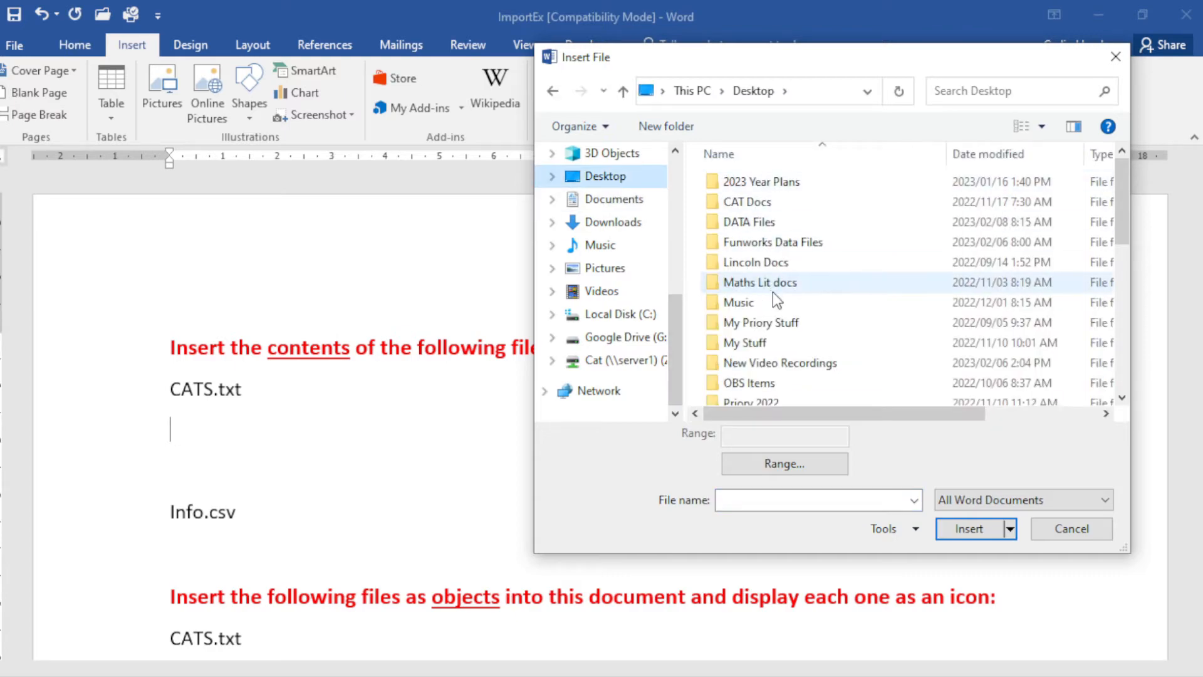
{"action": "scroll", "scroll_direction": "down", "scroll_amount": 3}
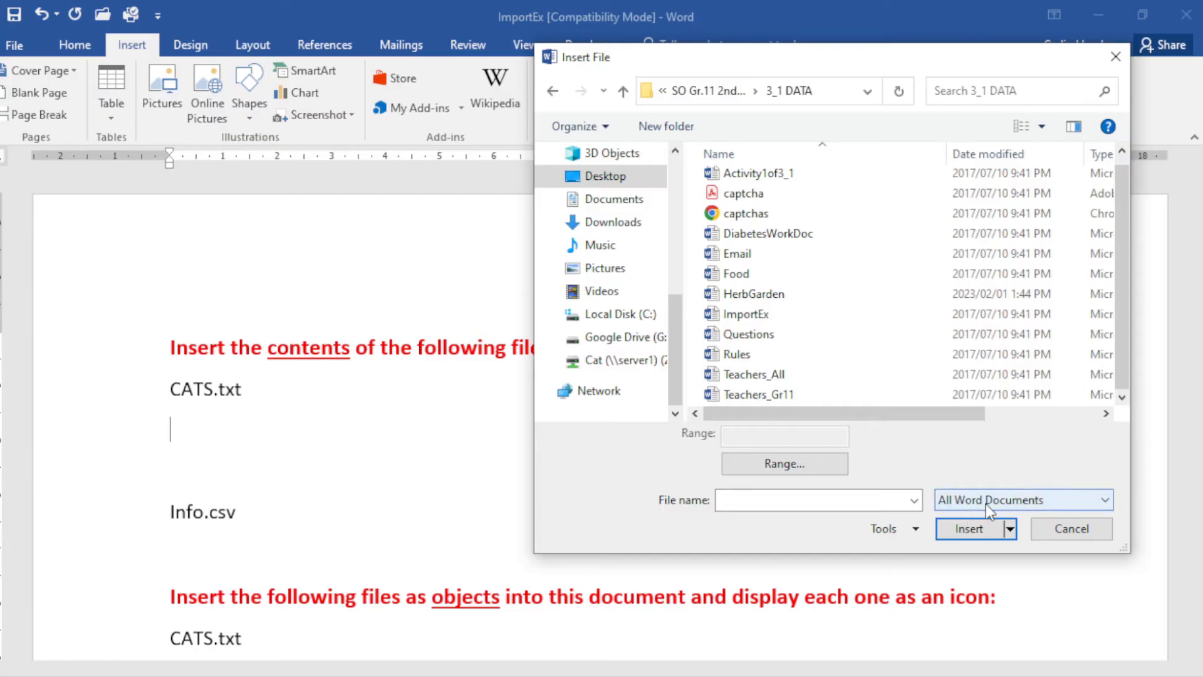
{"action": "mouse_move", "coordinate": [992, 513]}
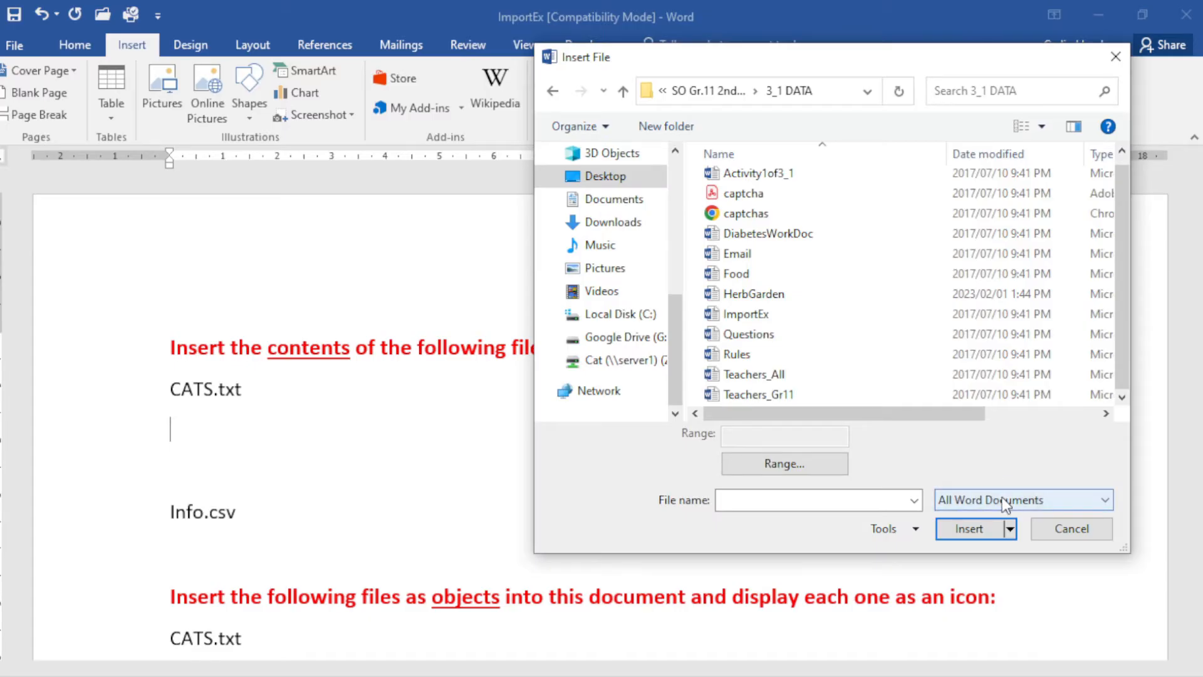
{"action": "left_click", "coordinate": [1023, 500]}
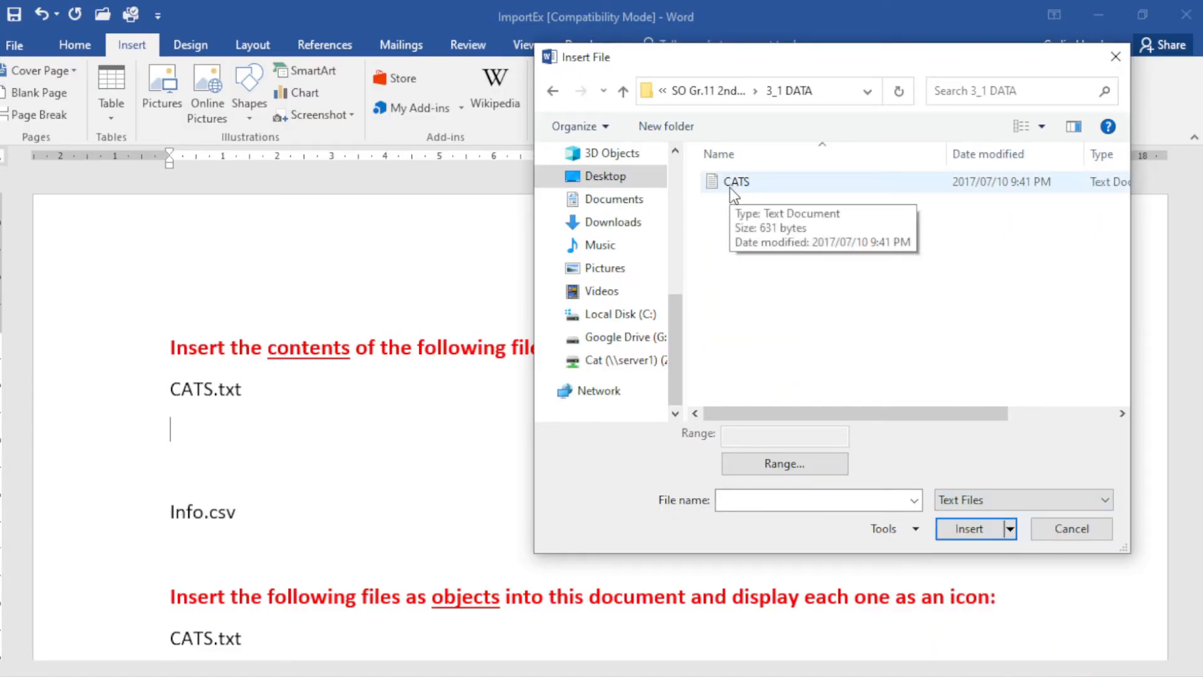
{"action": "left_click", "coordinate": [968, 527]}
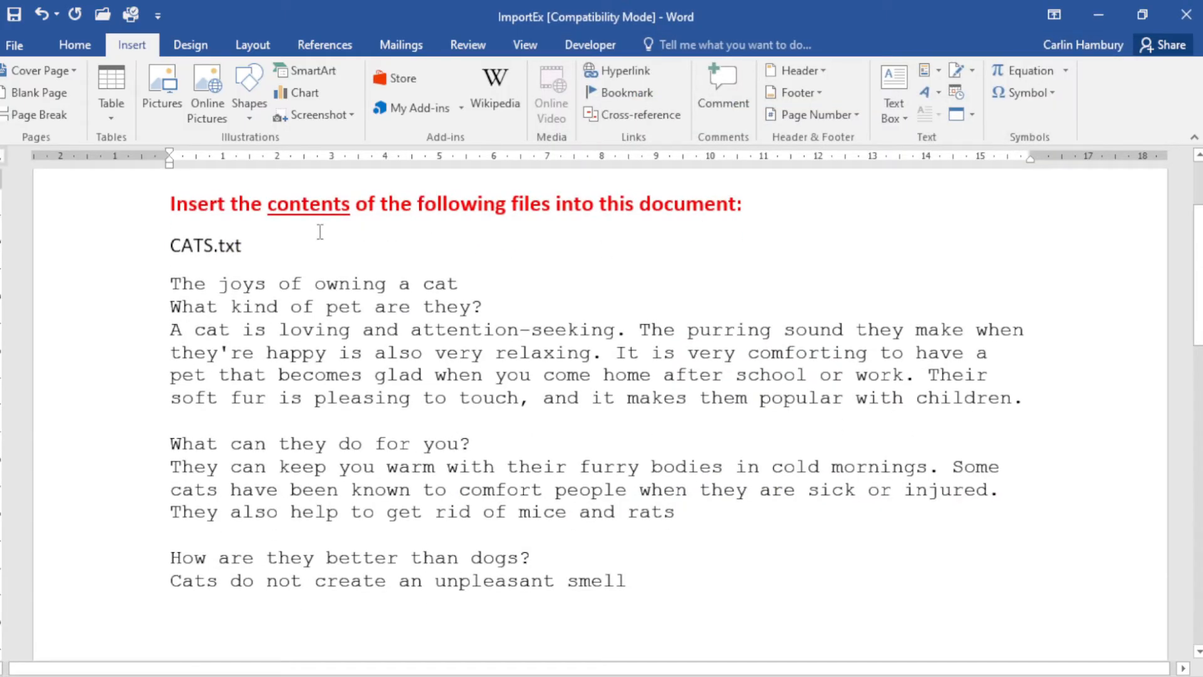
{"action": "scroll", "scroll_direction": "down", "scroll_amount": 3}
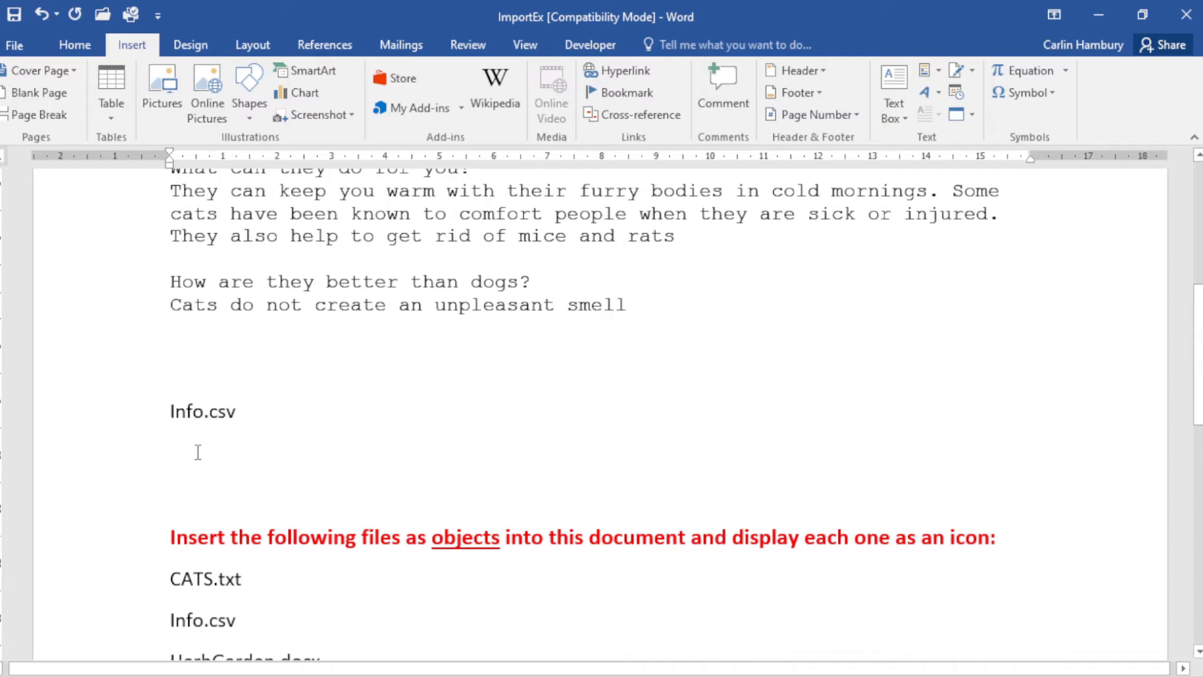
{"action": "left_click", "coordinate": [171, 452]}
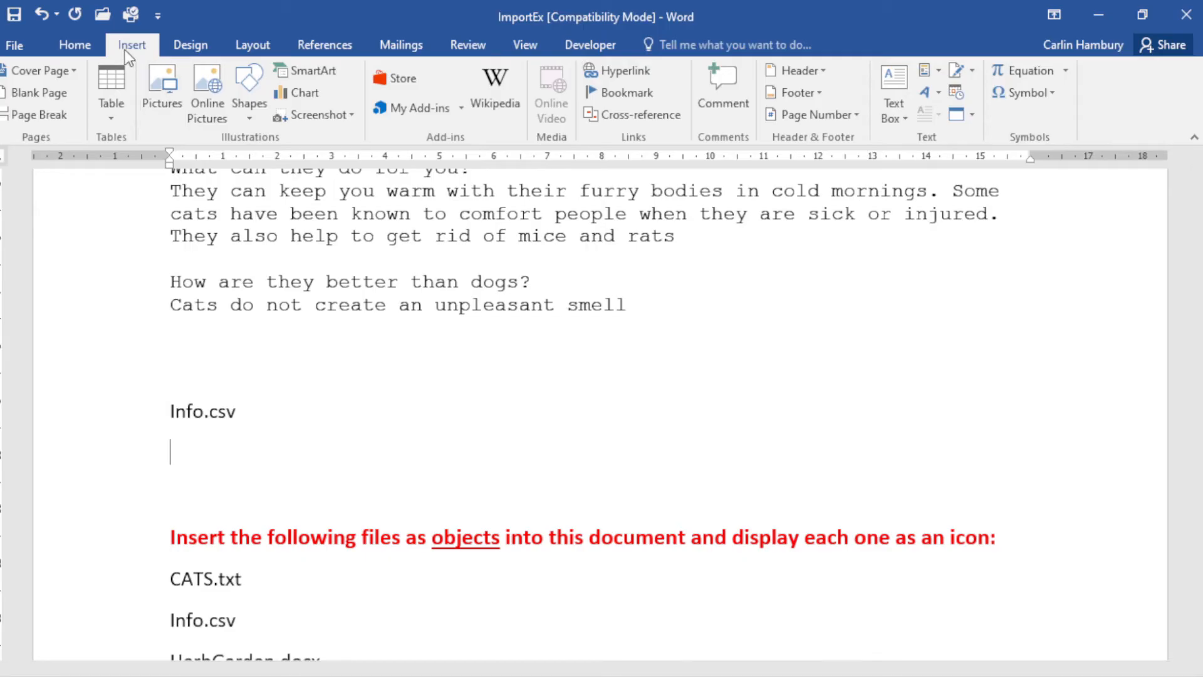
Insert the text of Info.csv via Text from File with All Files listed
{"action": "left_click", "coordinate": [972, 115]}
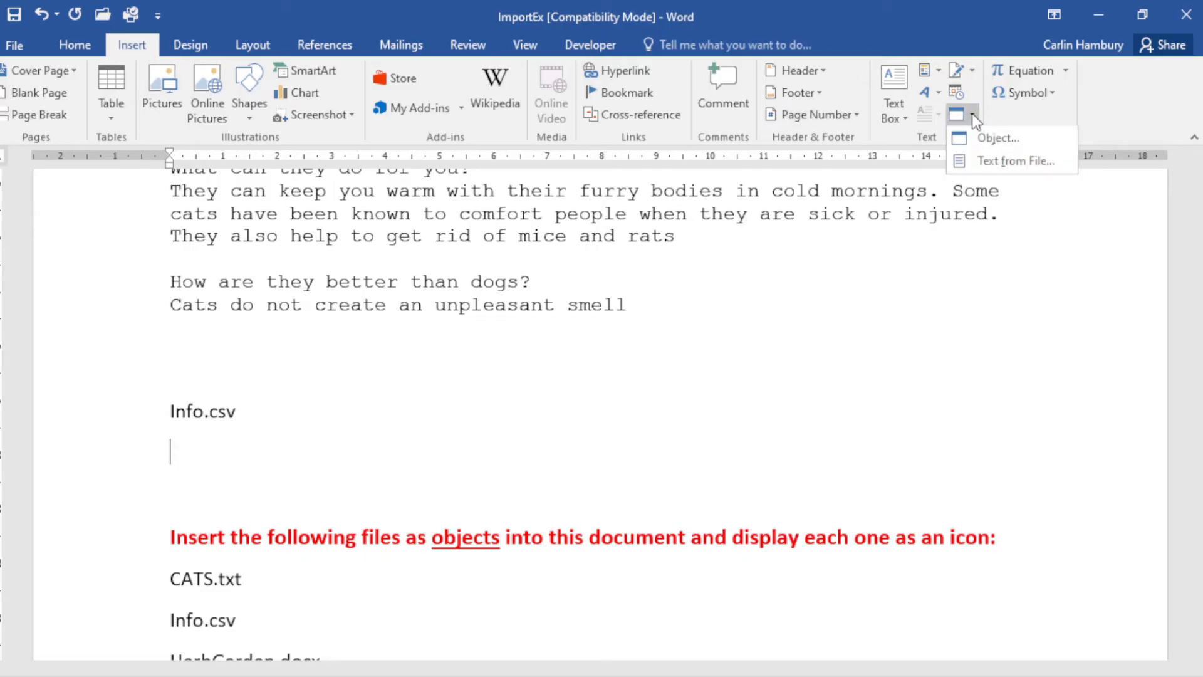
{"action": "mouse_move", "coordinate": [1015, 161]}
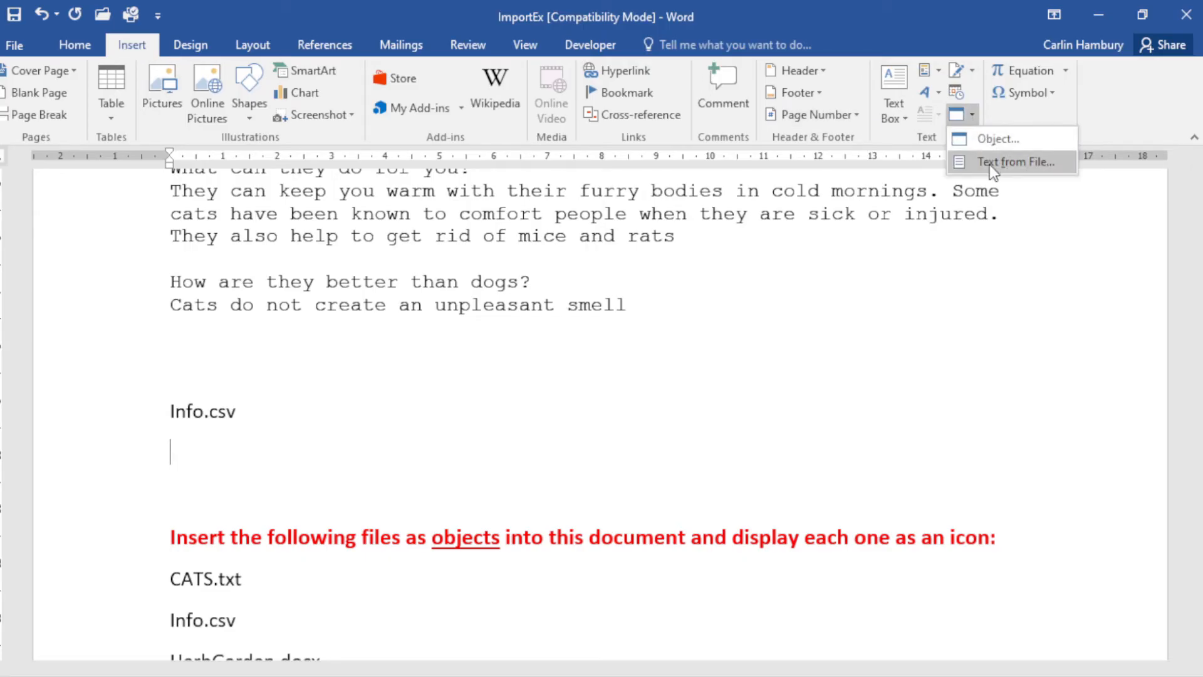
{"action": "left_click", "coordinate": [1016, 162]}
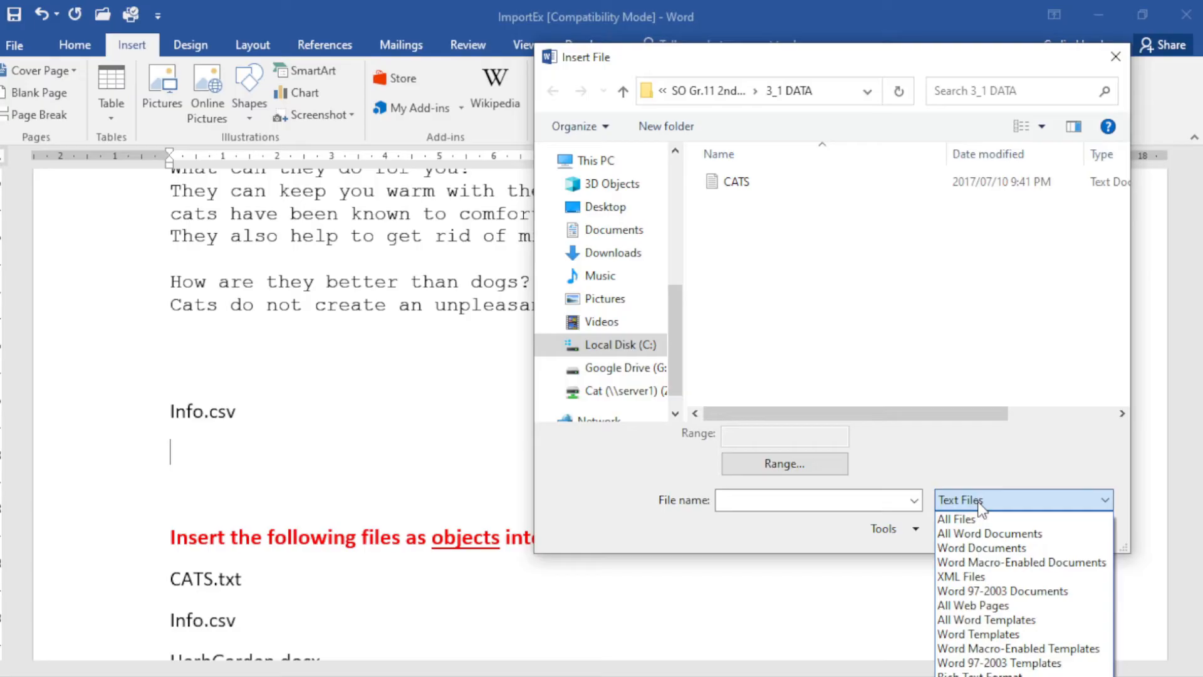
{"action": "mouse_move", "coordinate": [985, 513]}
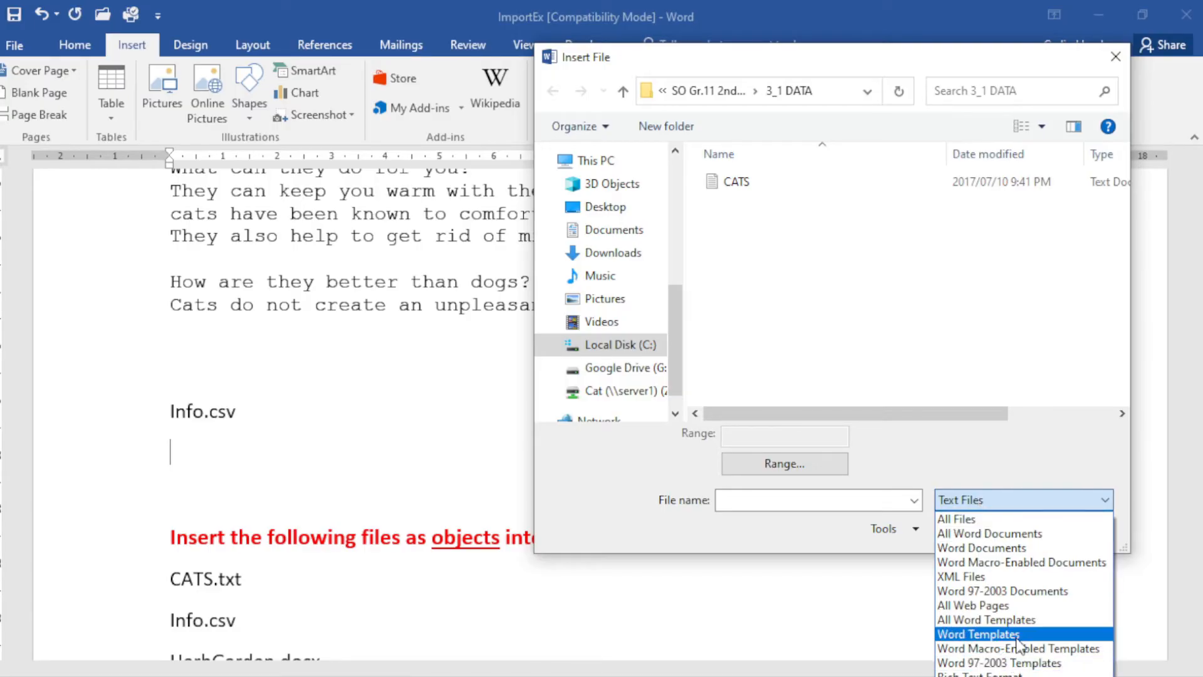
{"action": "left_click", "coordinate": [956, 519]}
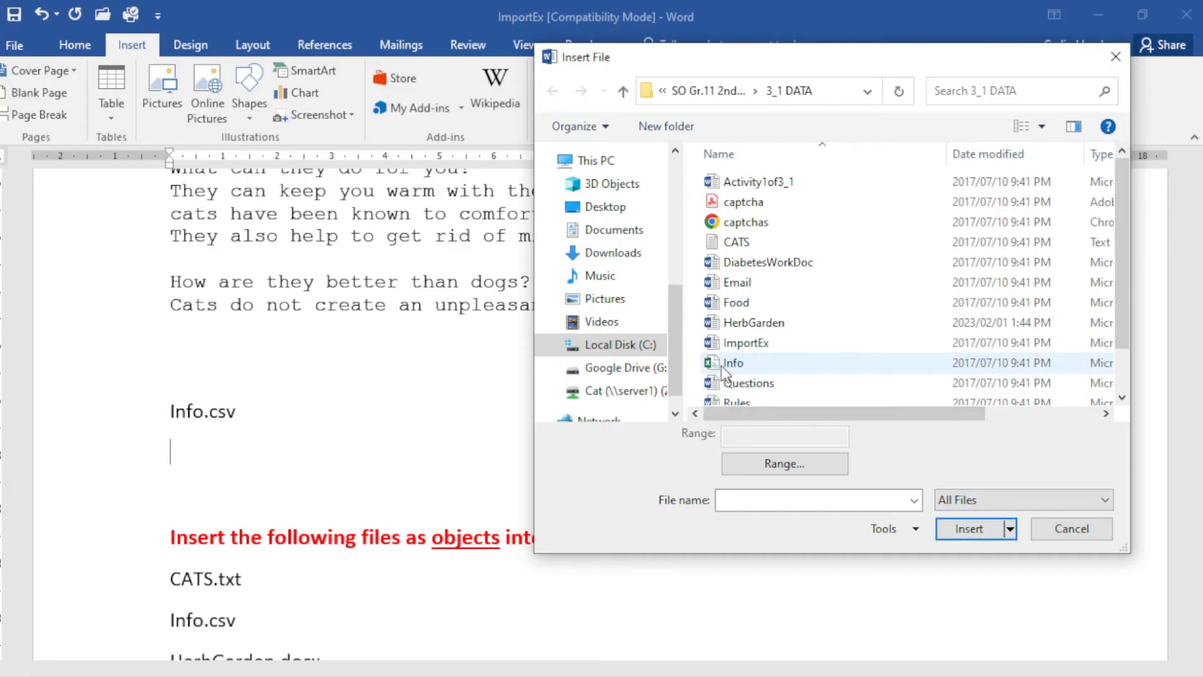
{"action": "left_click", "coordinate": [734, 362]}
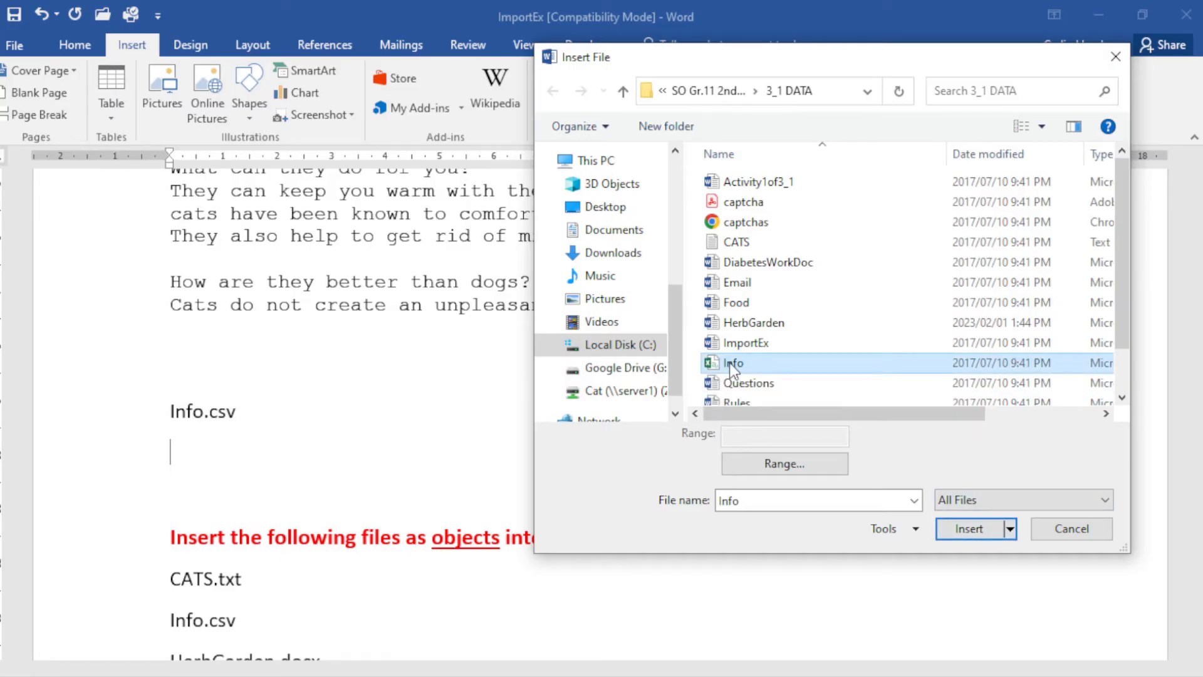
{"action": "mouse_move", "coordinate": [733, 368]}
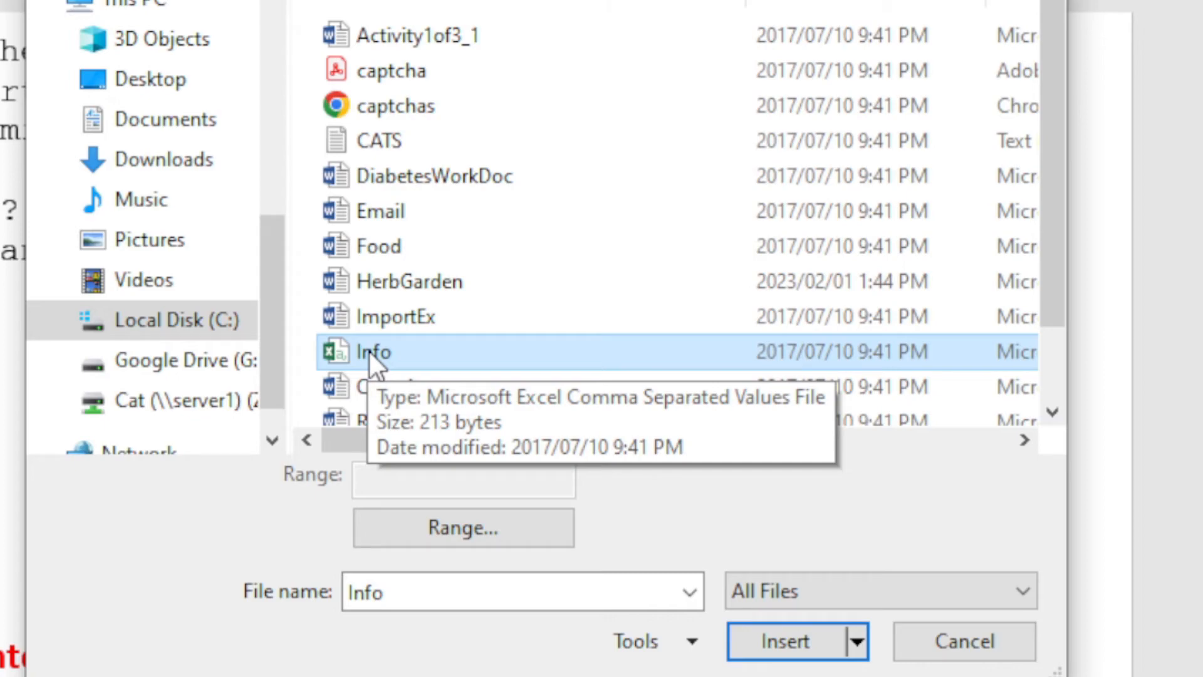
{"action": "left_click", "coordinate": [785, 641]}
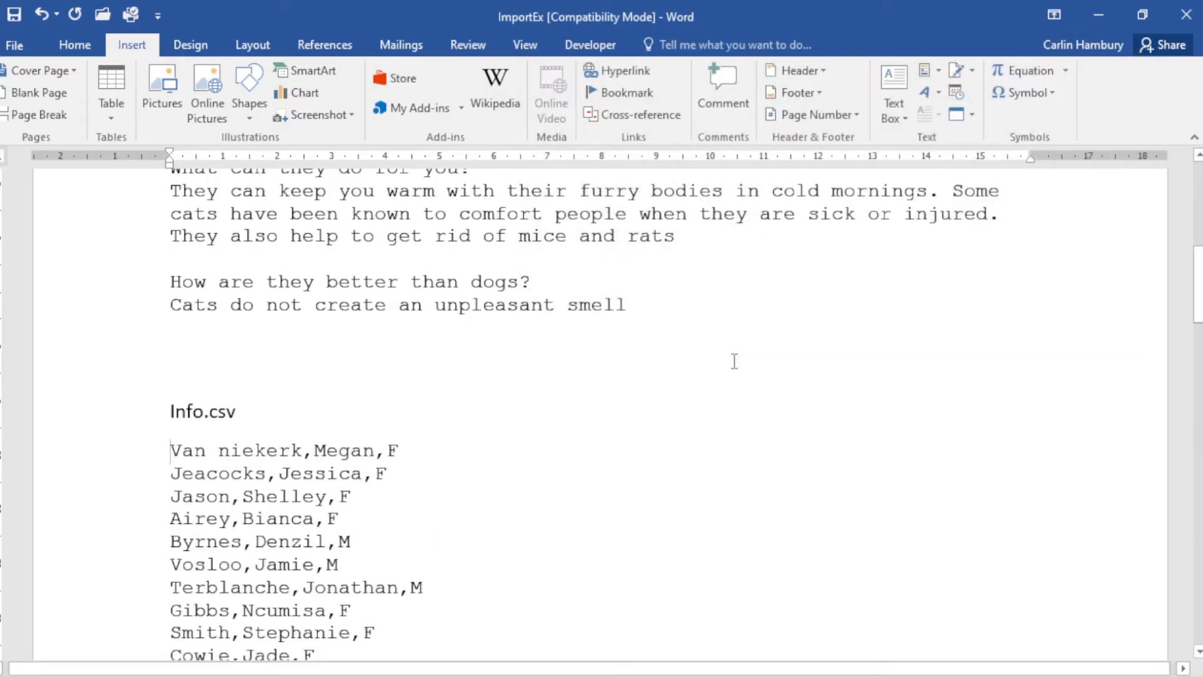
{"action": "scroll", "scroll_direction": "down", "scroll_amount": 3}
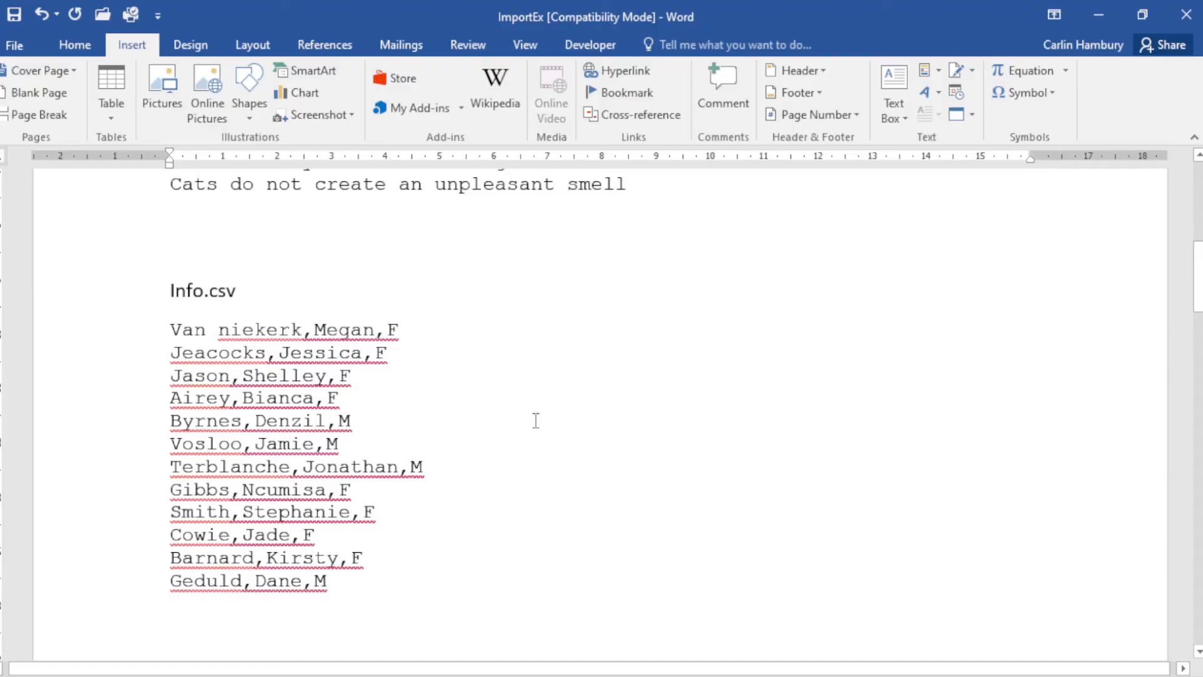
{"action": "scroll", "scroll_direction": "down", "scroll_amount": 3}
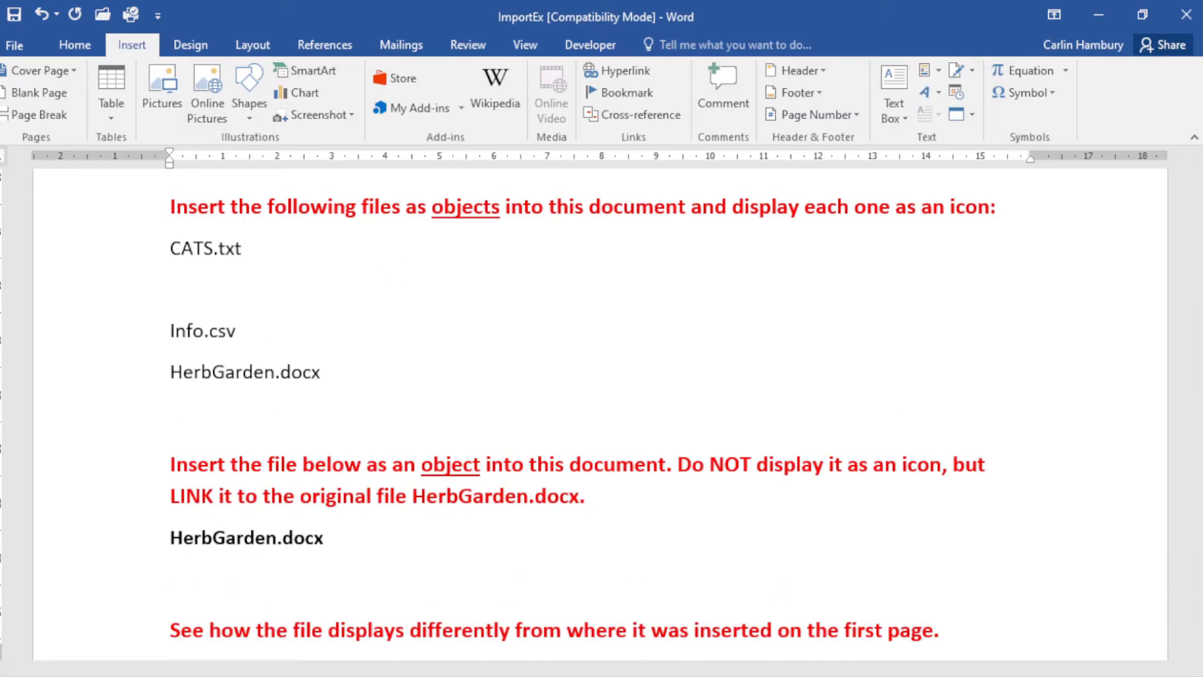
{"action": "mouse_move", "coordinate": [970, 143]}
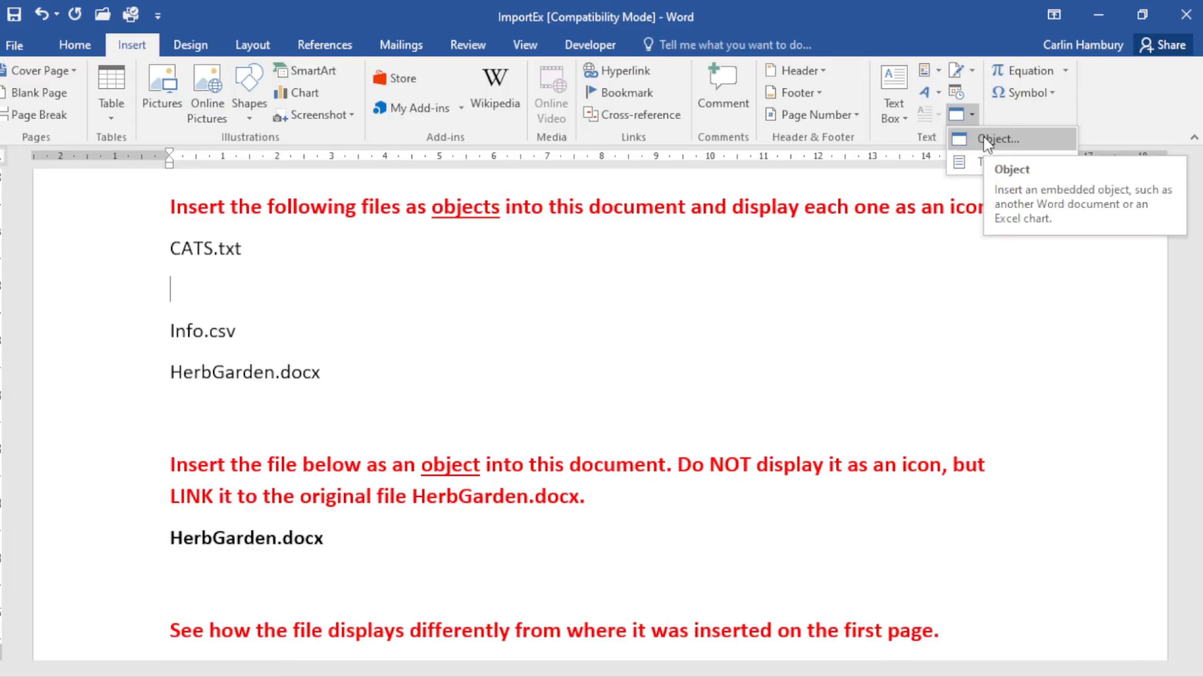
Choose CATS.txt as the file to create an embedded object from
{"action": "left_click", "coordinate": [997, 139]}
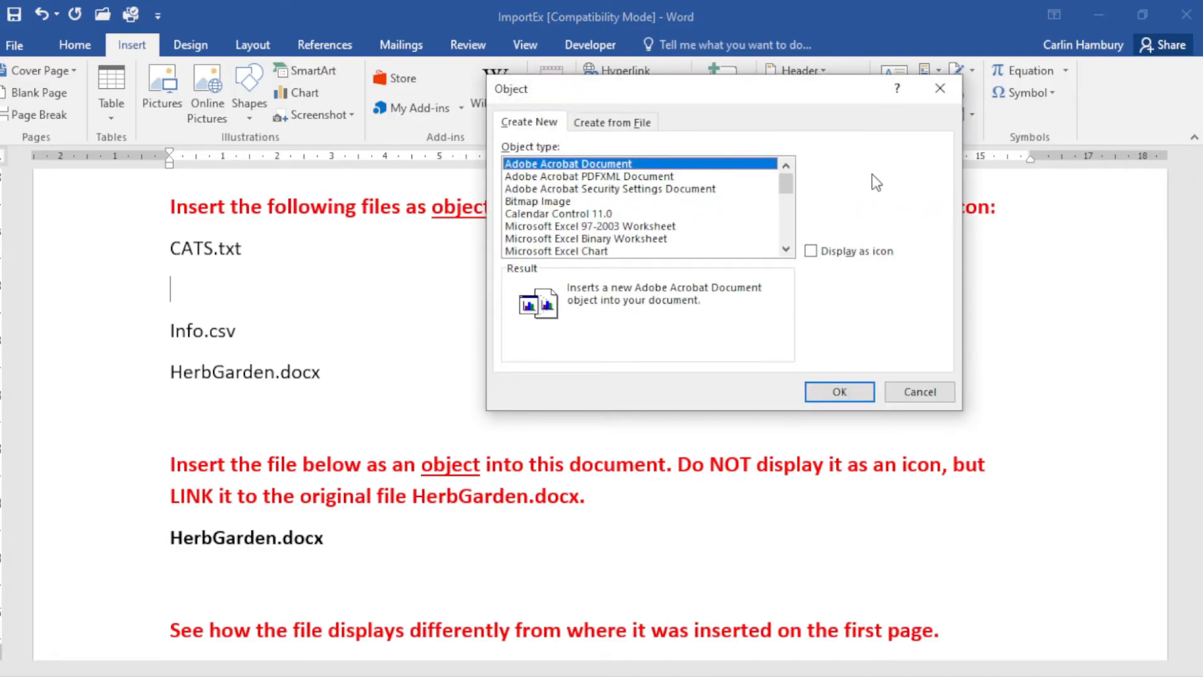
{"action": "left_click", "coordinate": [612, 121]}
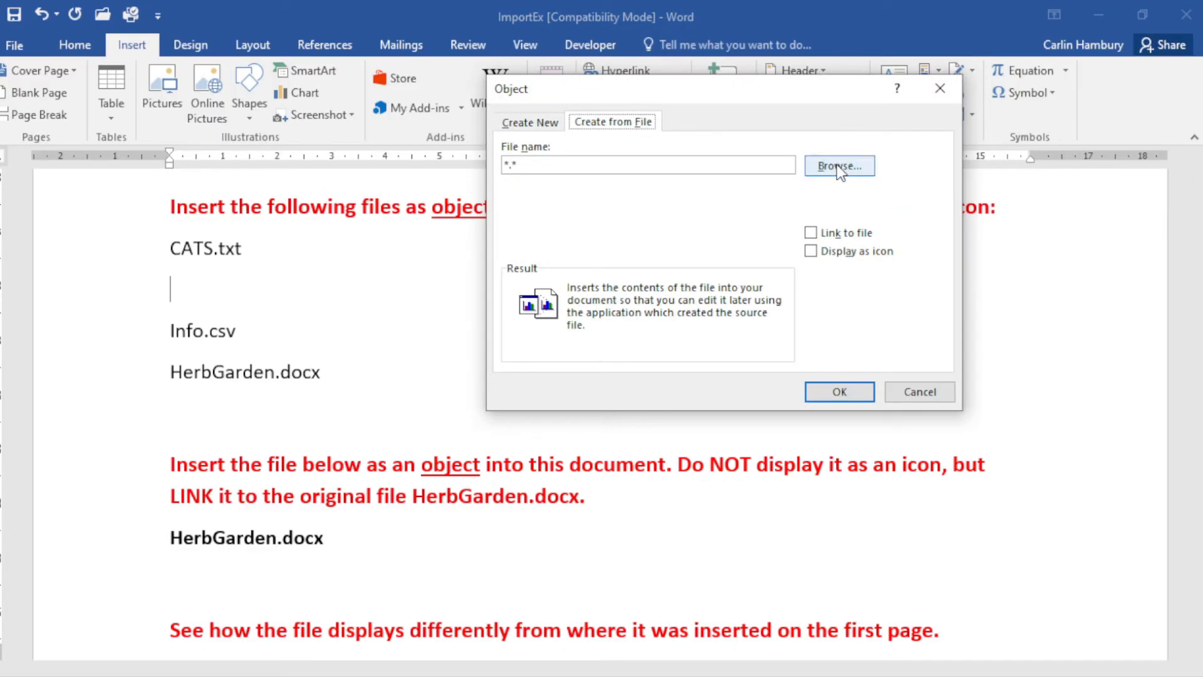
{"action": "left_click", "coordinate": [839, 166]}
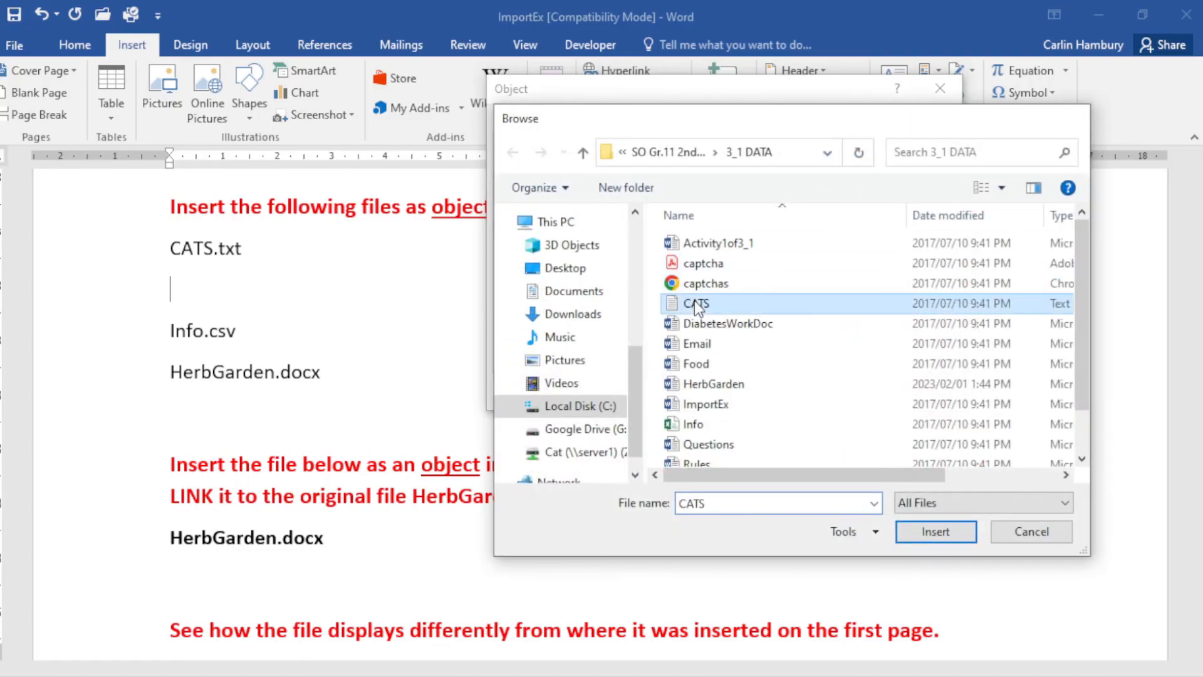
{"action": "left_click", "coordinate": [934, 531]}
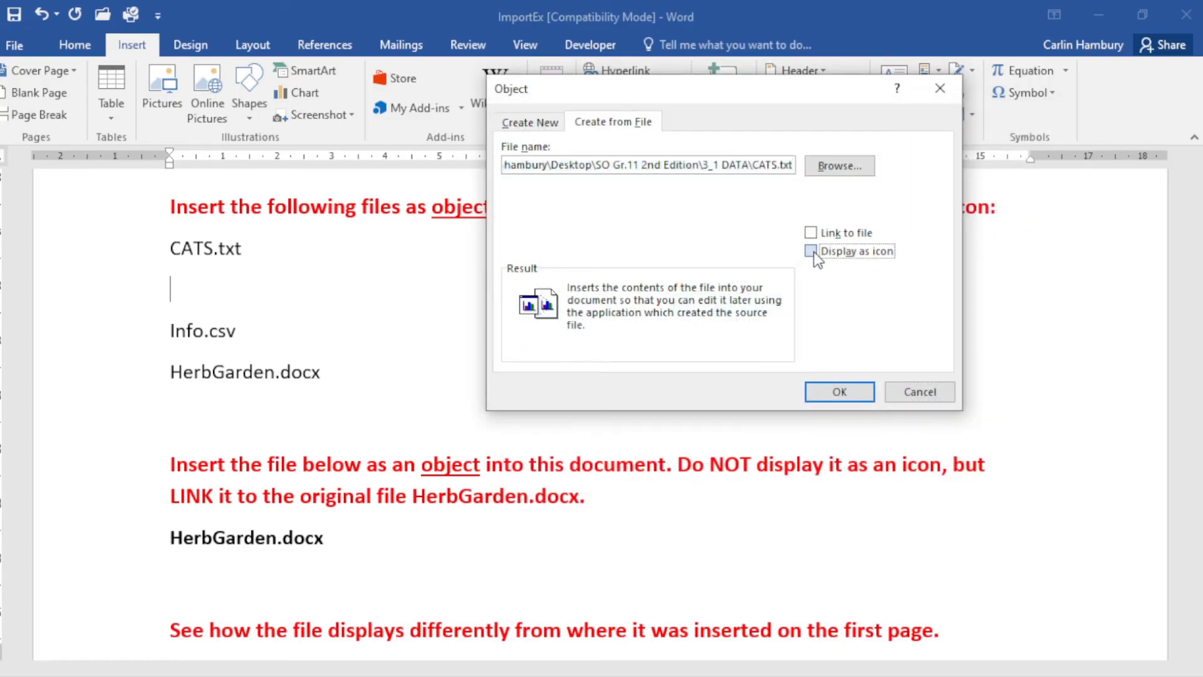
Display the CATS.txt object as an icon, keeping the default icon picture, and insert it
{"action": "left_click", "coordinate": [811, 251]}
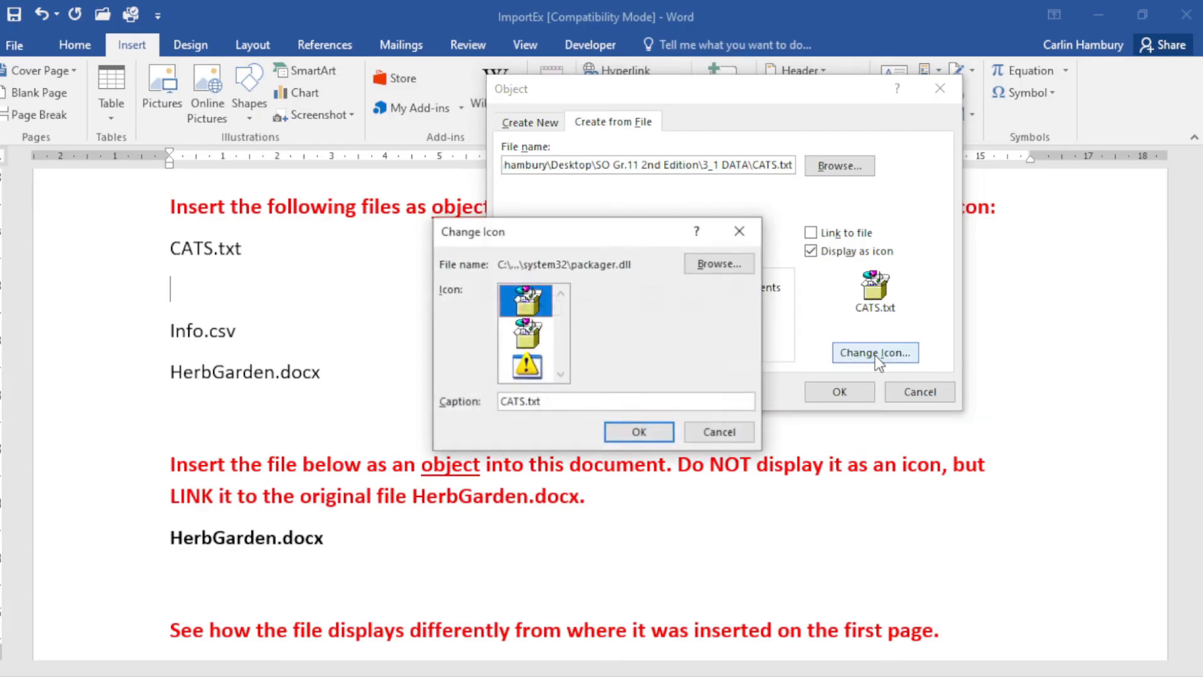
{"action": "left_click", "coordinate": [525, 333]}
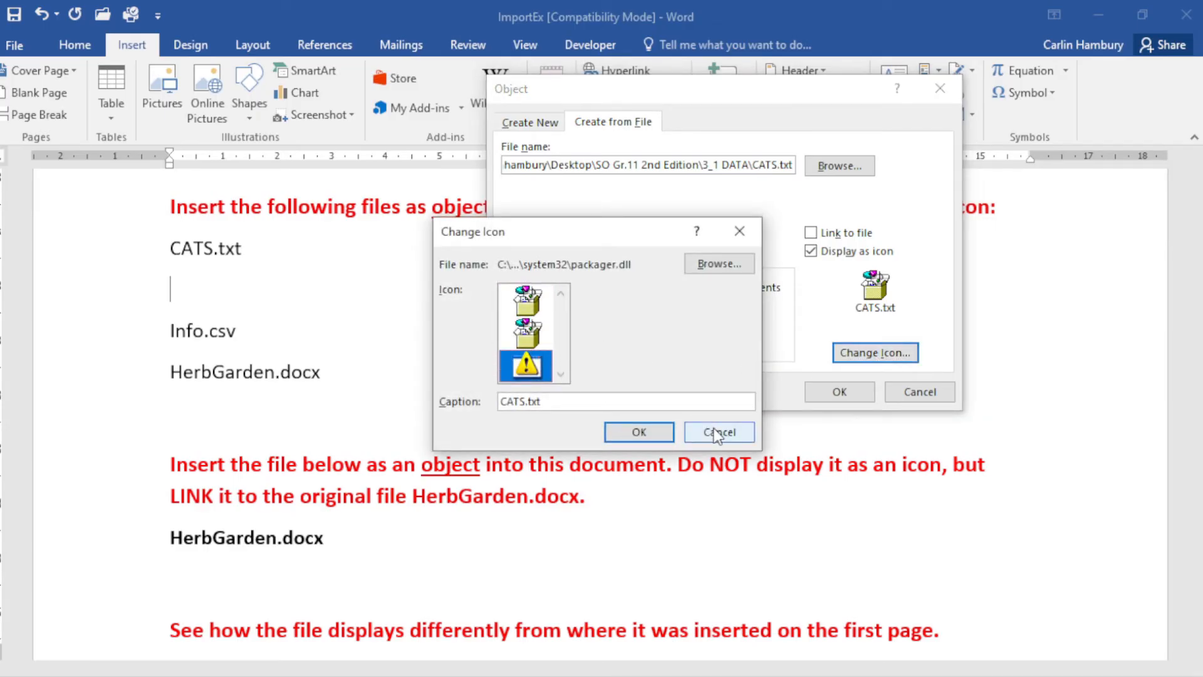
{"action": "left_click", "coordinate": [719, 432]}
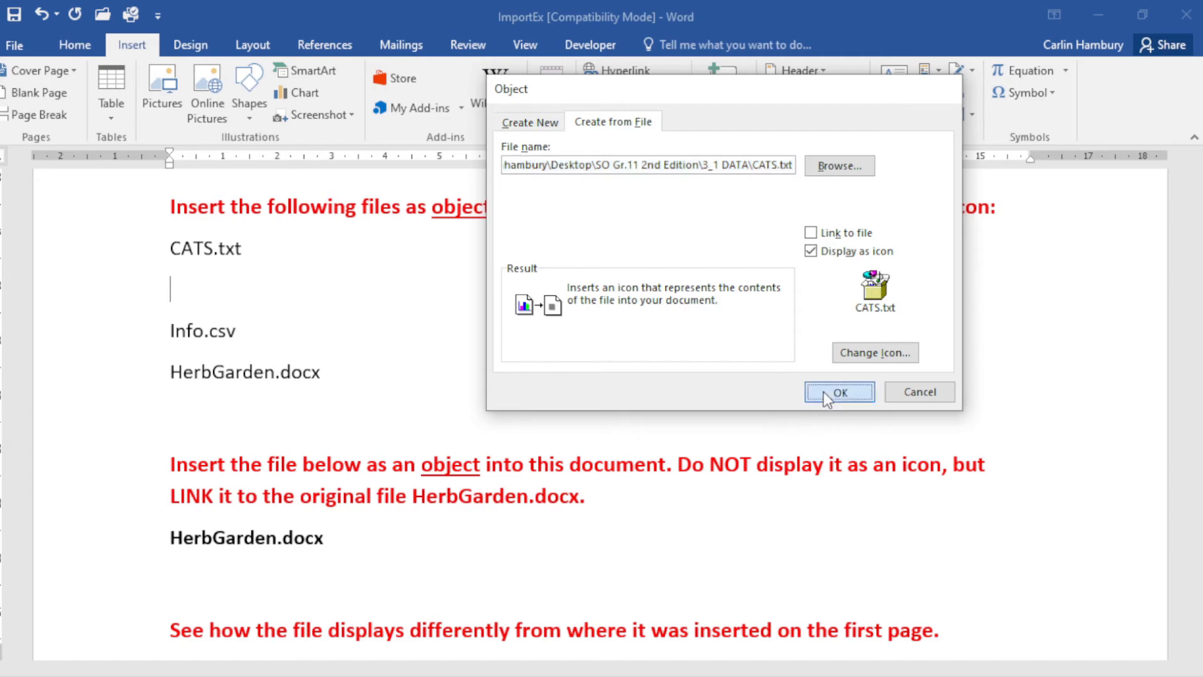
{"action": "left_click", "coordinate": [838, 391]}
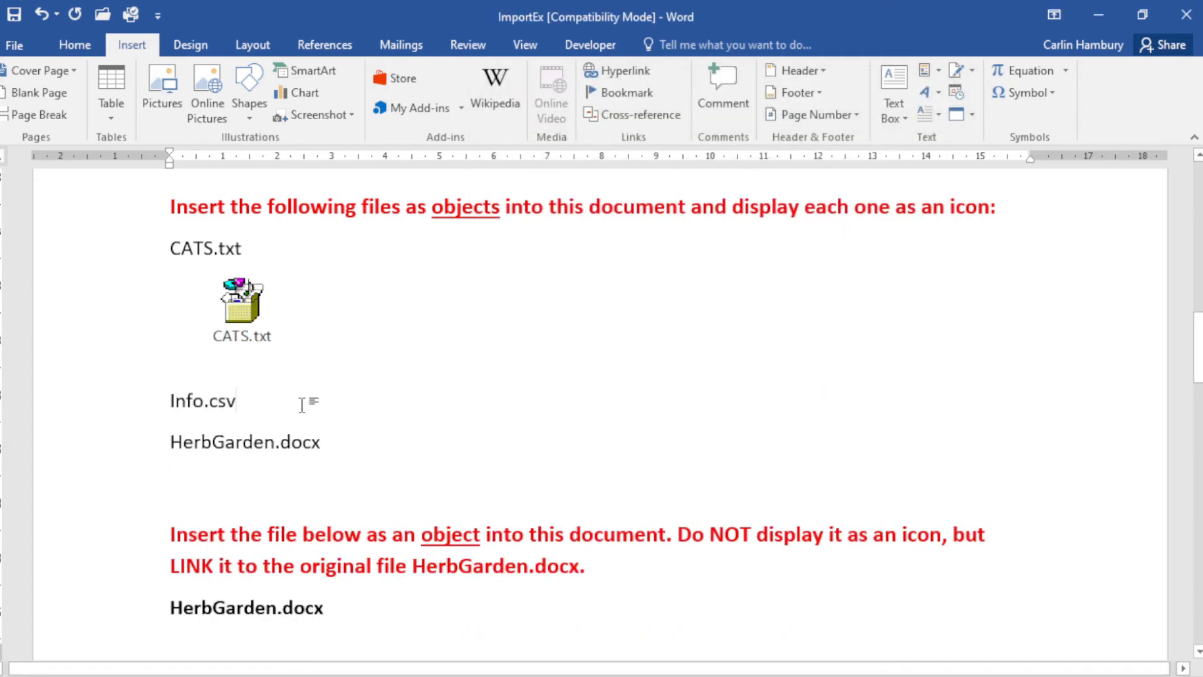
Embed Info.csv as an icon on a new line below its heading
{"action": "key", "text": "enter"}
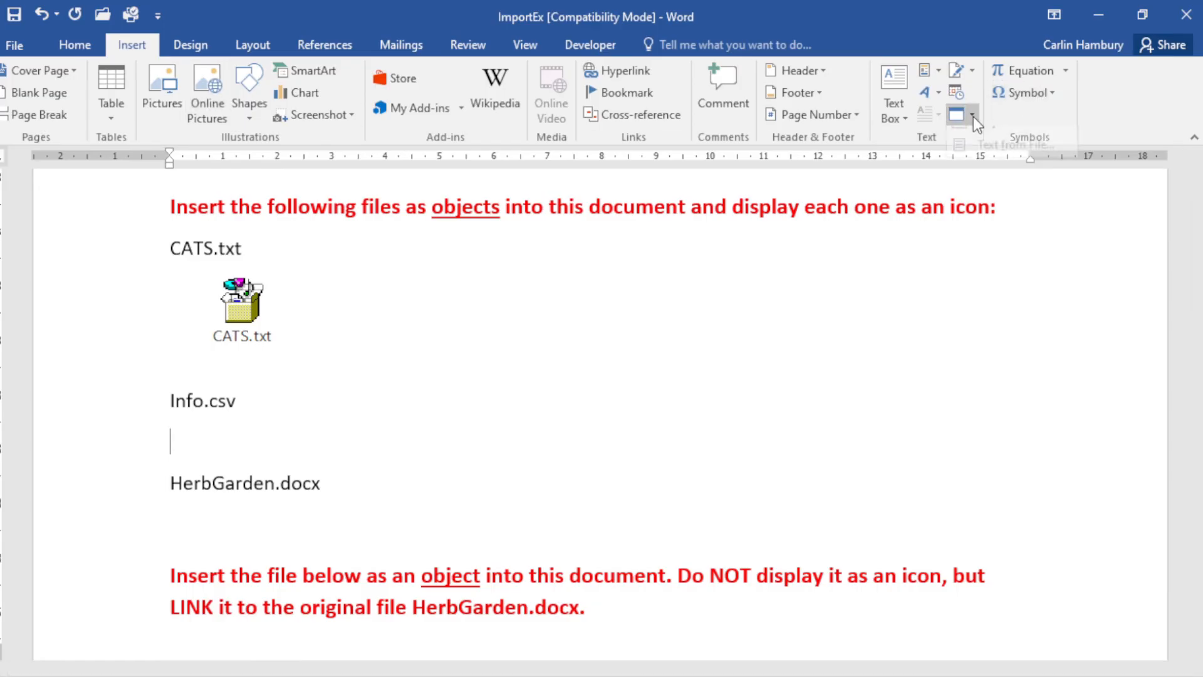
{"action": "left_click", "coordinate": [957, 116]}
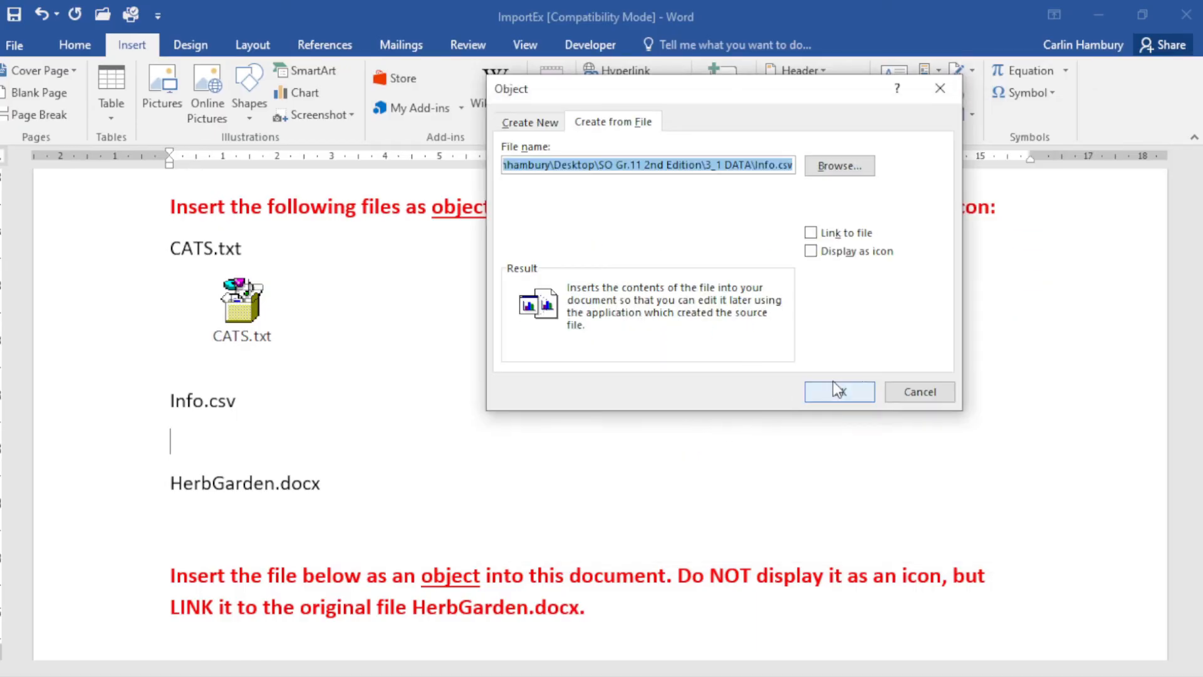
{"action": "left_click", "coordinate": [811, 251]}
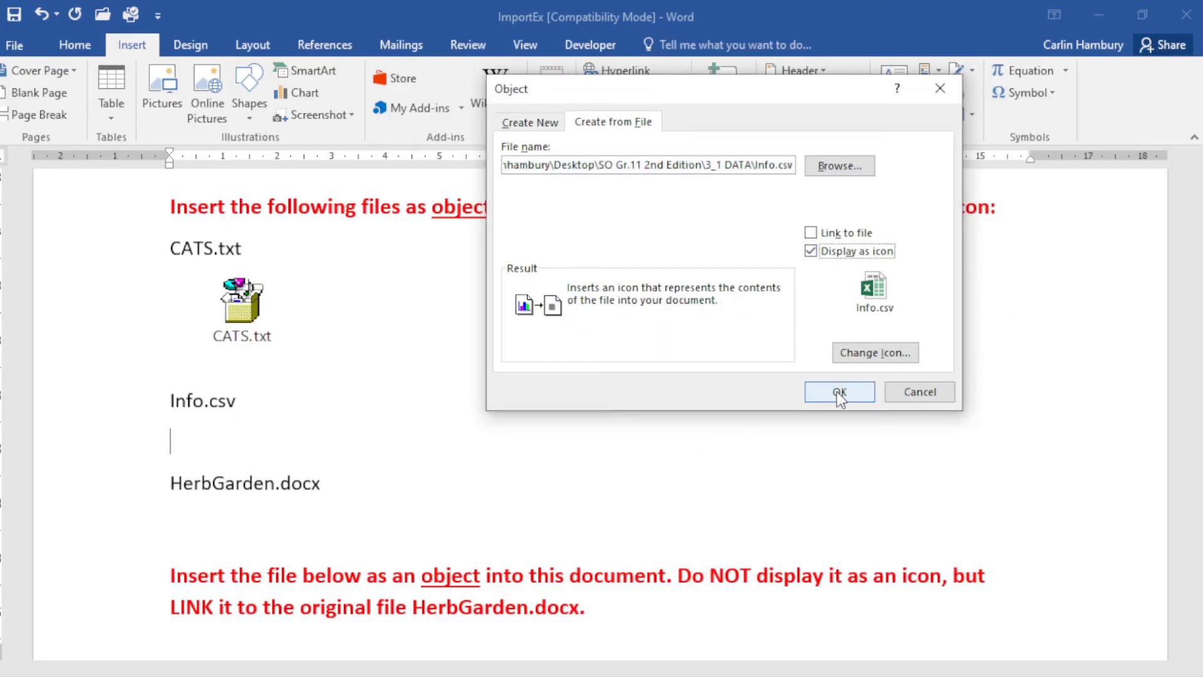
{"action": "left_click", "coordinate": [839, 392]}
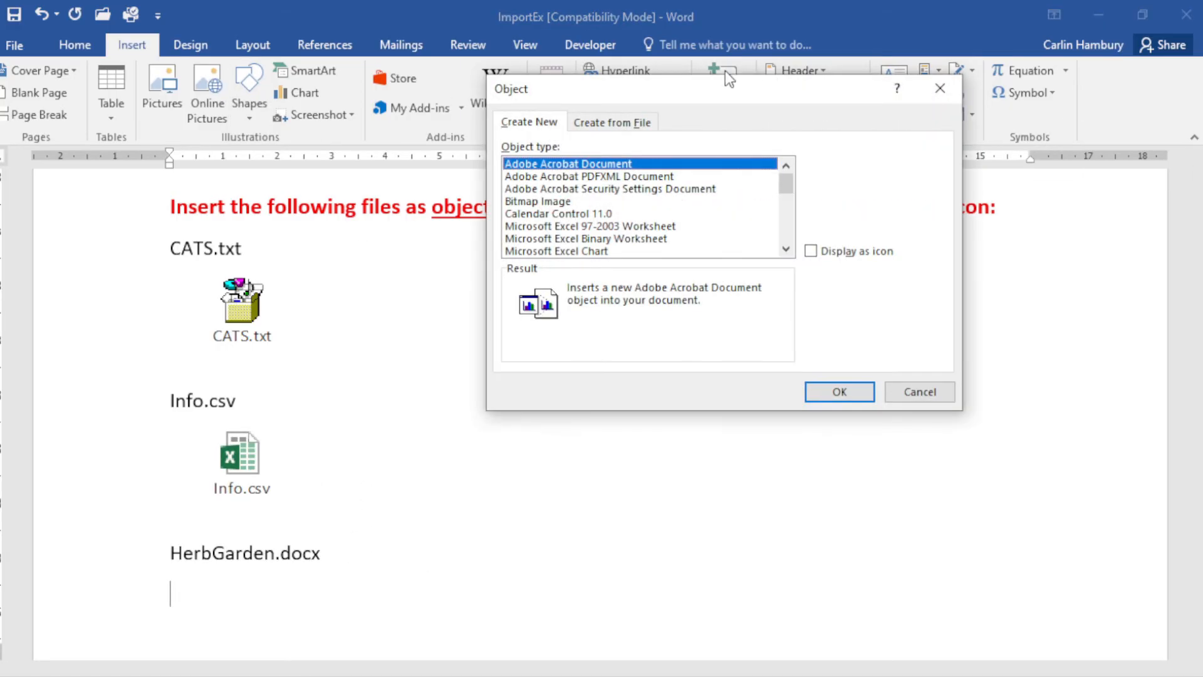
Embed HerbGarden.docx as an icon beneath its heading
{"action": "left_click", "coordinate": [612, 121]}
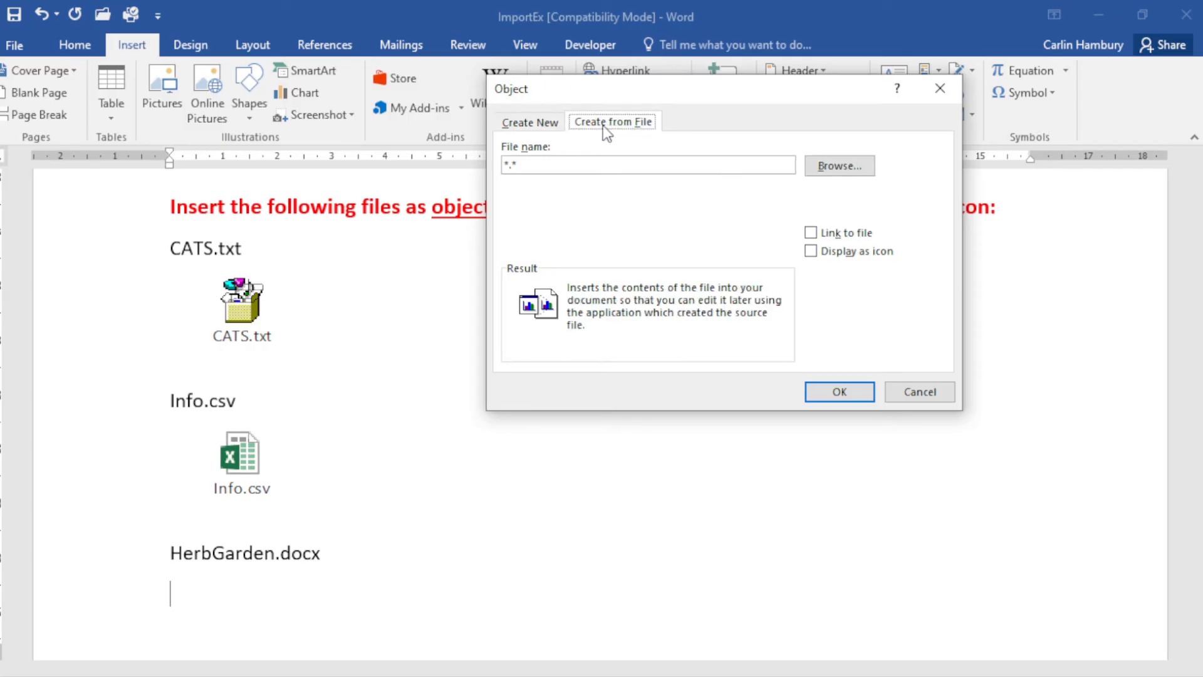
{"action": "mouse_move", "coordinate": [752, 129]}
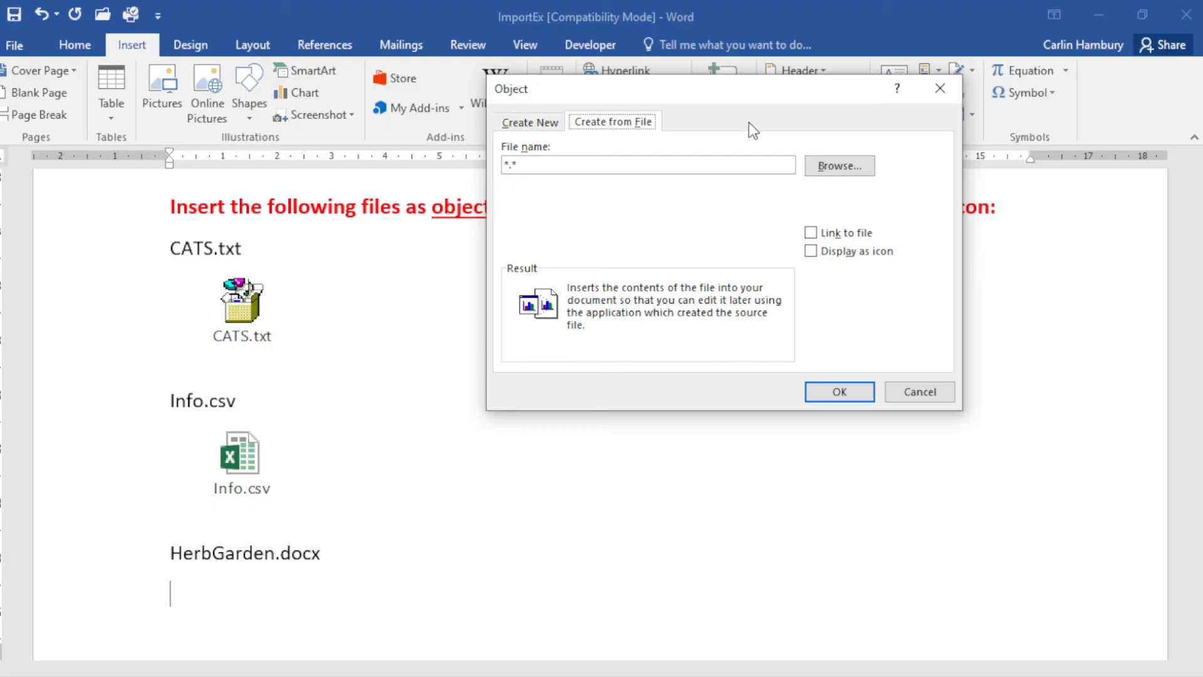
{"action": "left_click", "coordinate": [838, 166]}
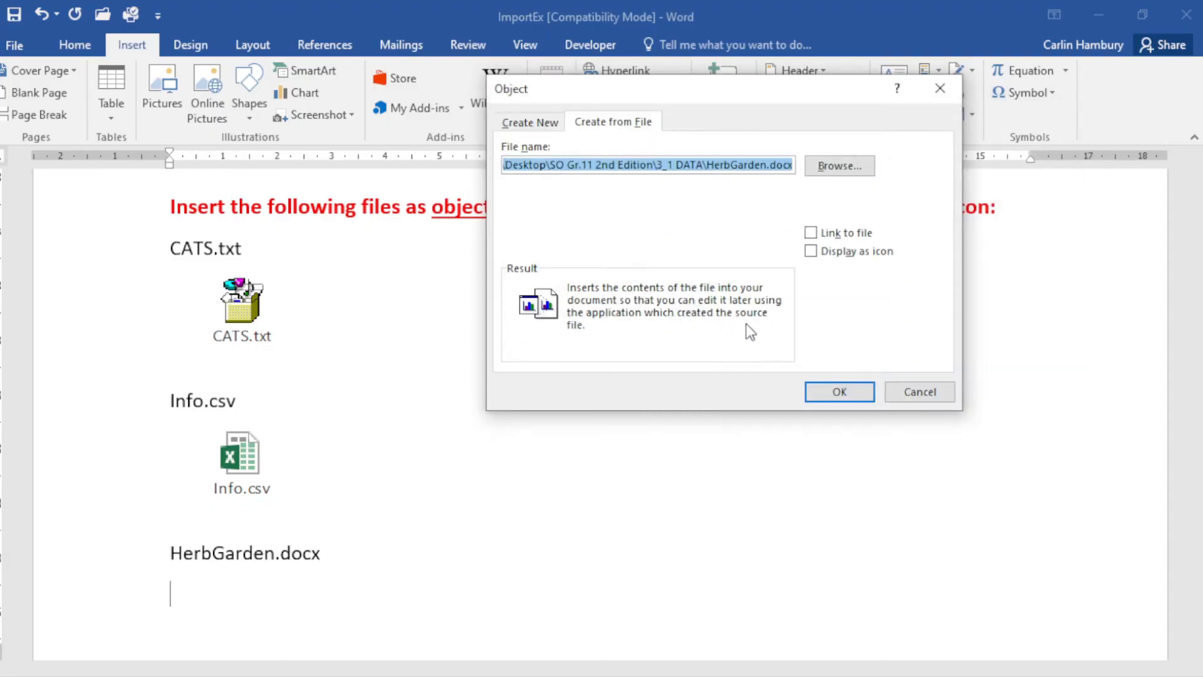
{"action": "left_click", "coordinate": [838, 391]}
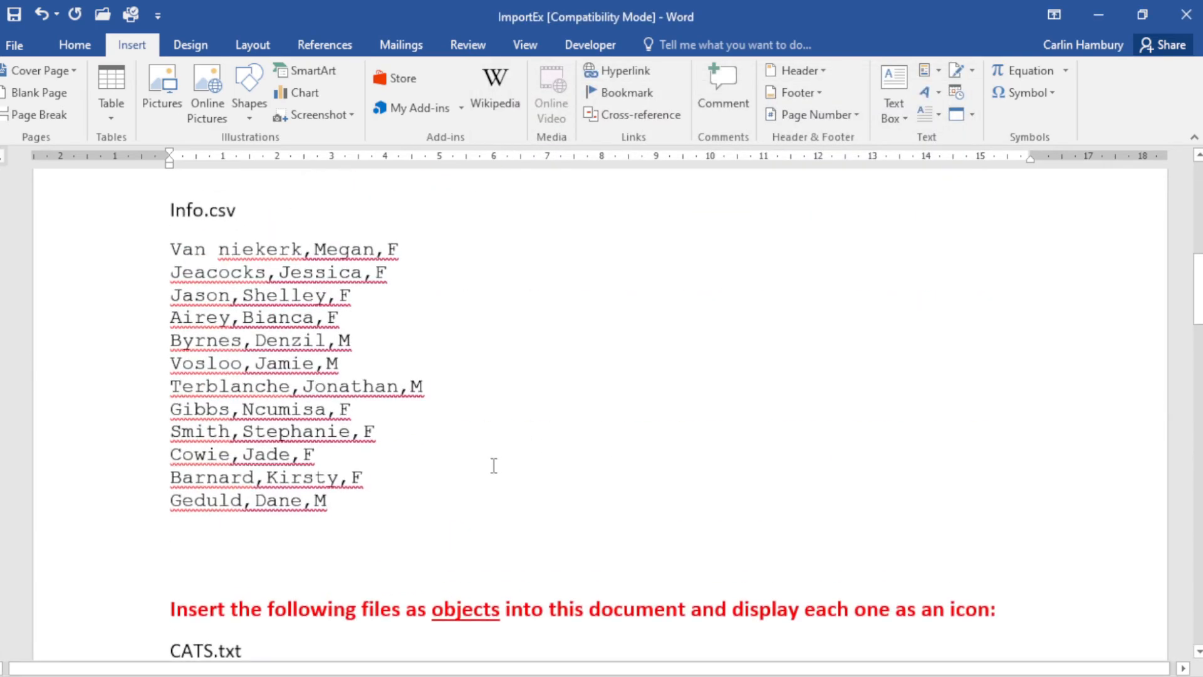
Scroll down to the linked-object section for HerbGarden.docx
{"action": "scroll", "scroll_direction": "down", "scroll_amount": 3}
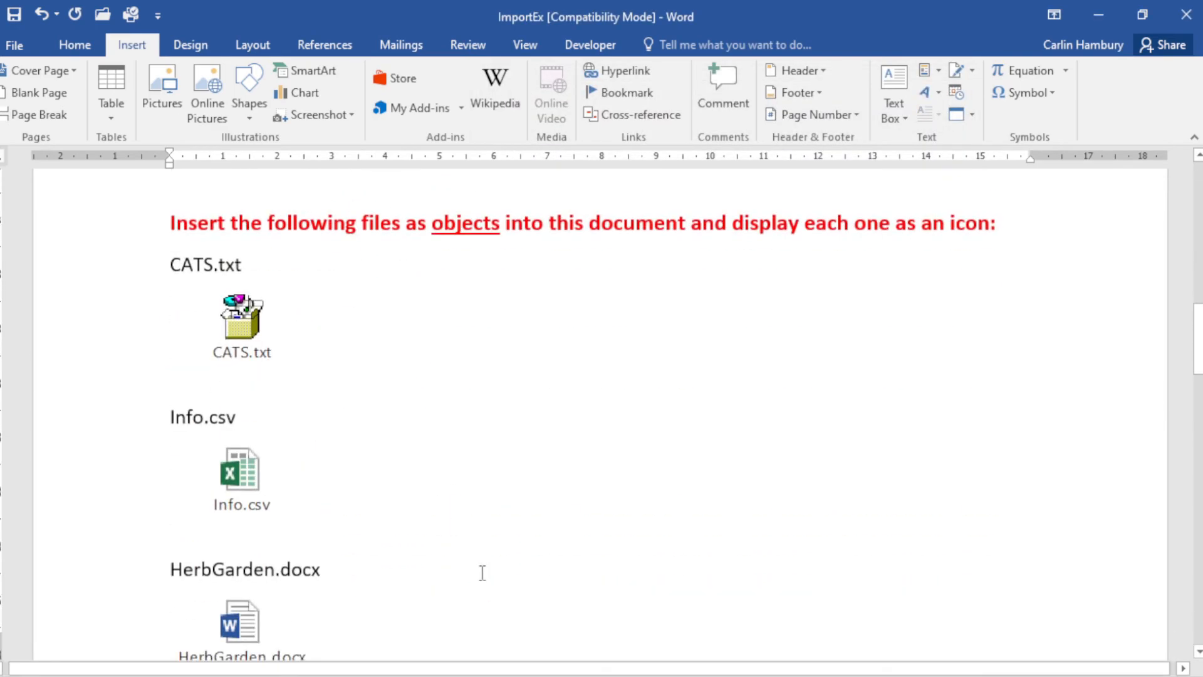
{"action": "mouse_move", "coordinate": [298, 537]}
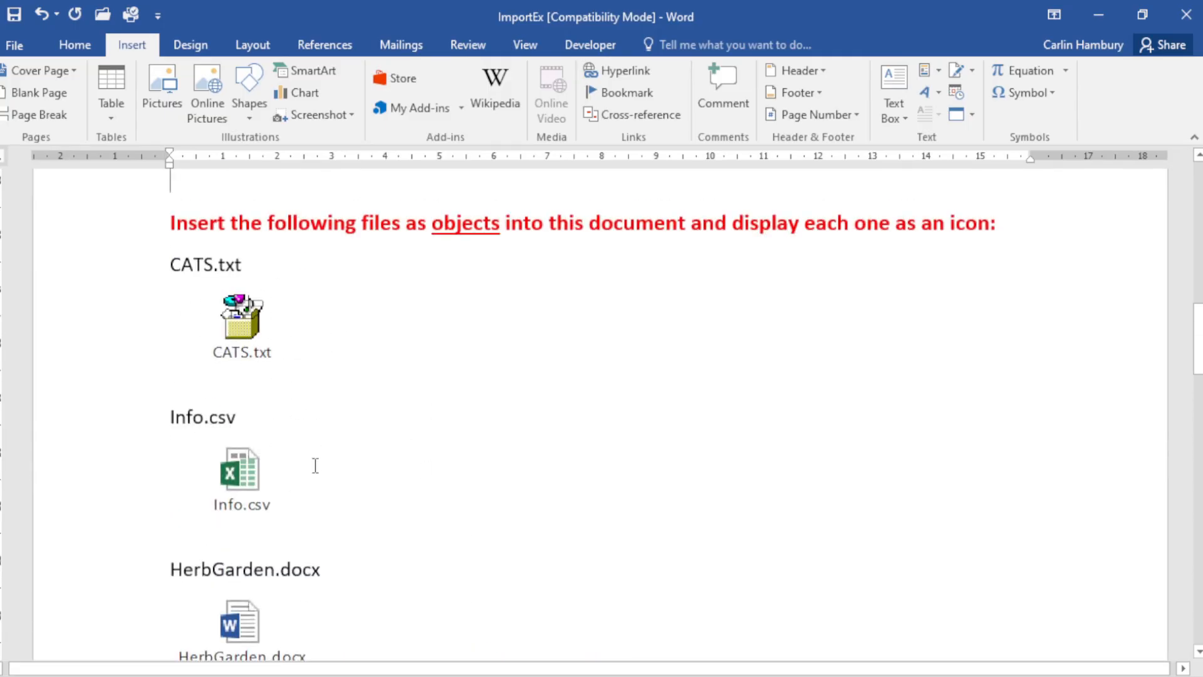
{"action": "mouse_move", "coordinate": [331, 459]}
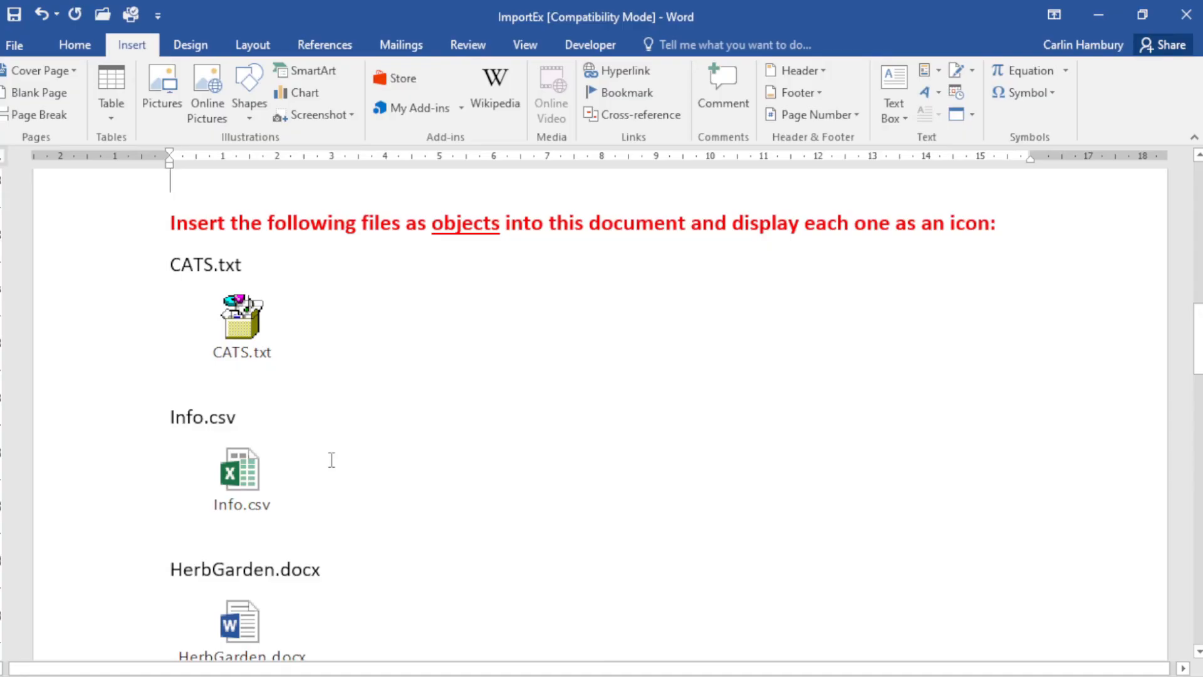
{"action": "scroll", "scroll_direction": "down", "scroll_amount": 3}
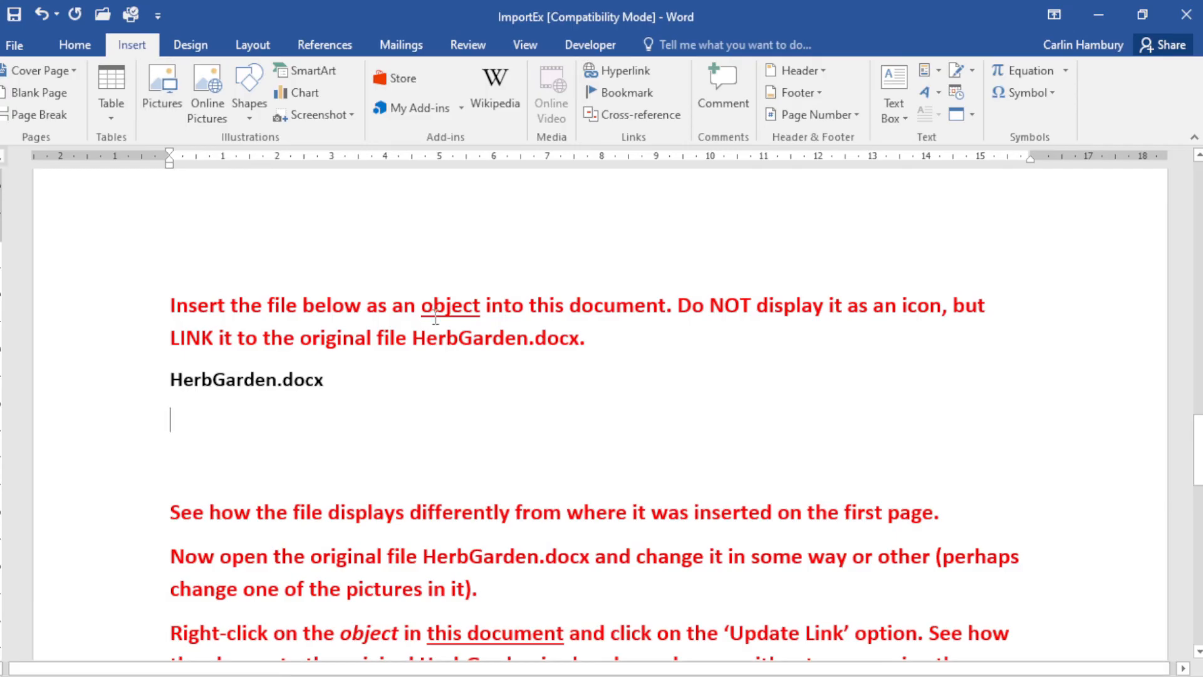
{"action": "mouse_move", "coordinate": [326, 70]}
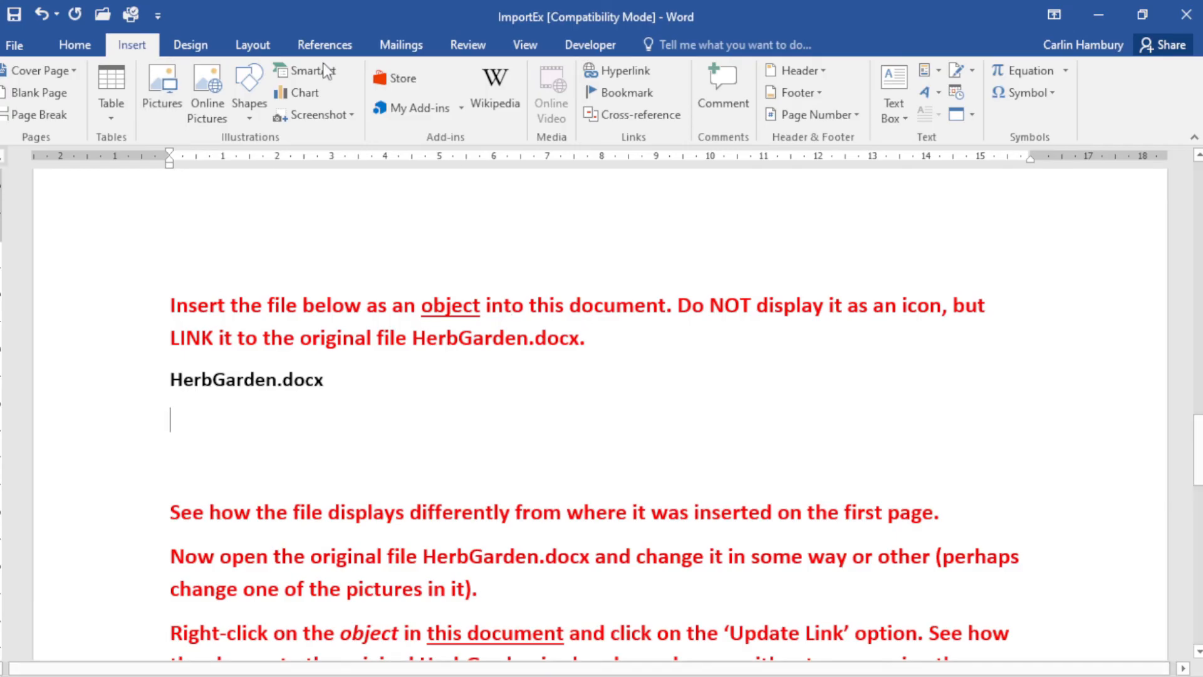
Choose HerbGarden.docx on the Create from File tab of the Object dialog
{"action": "left_click", "coordinate": [972, 114]}
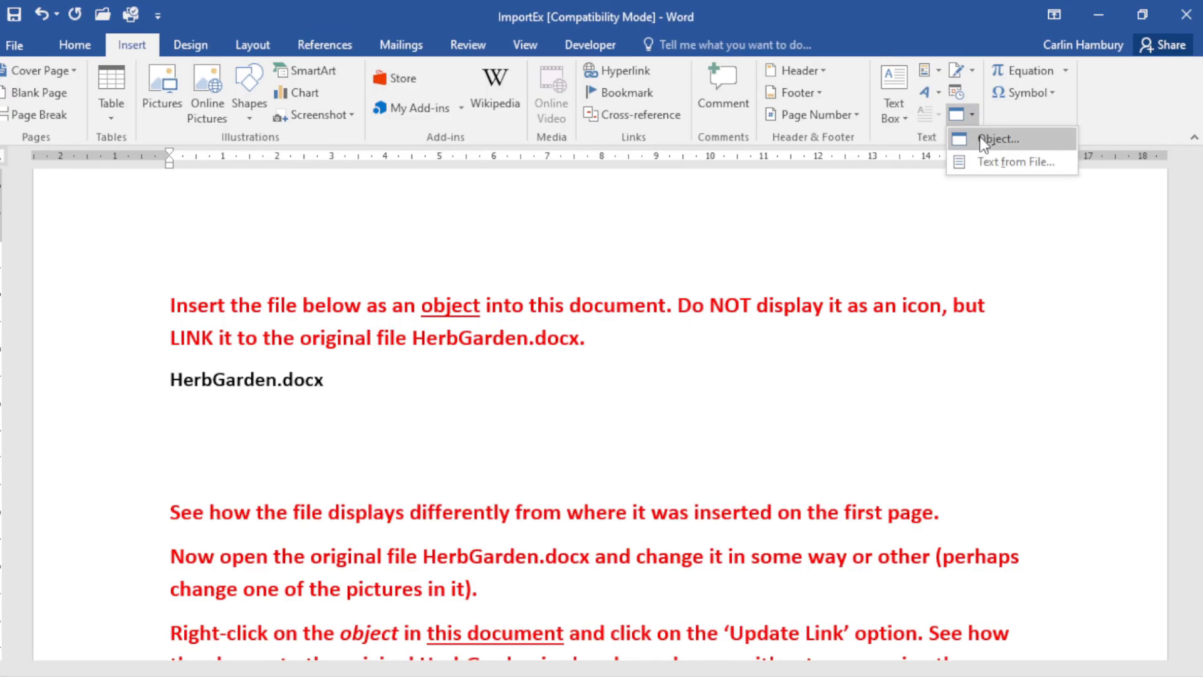
{"action": "left_click", "coordinate": [998, 139]}
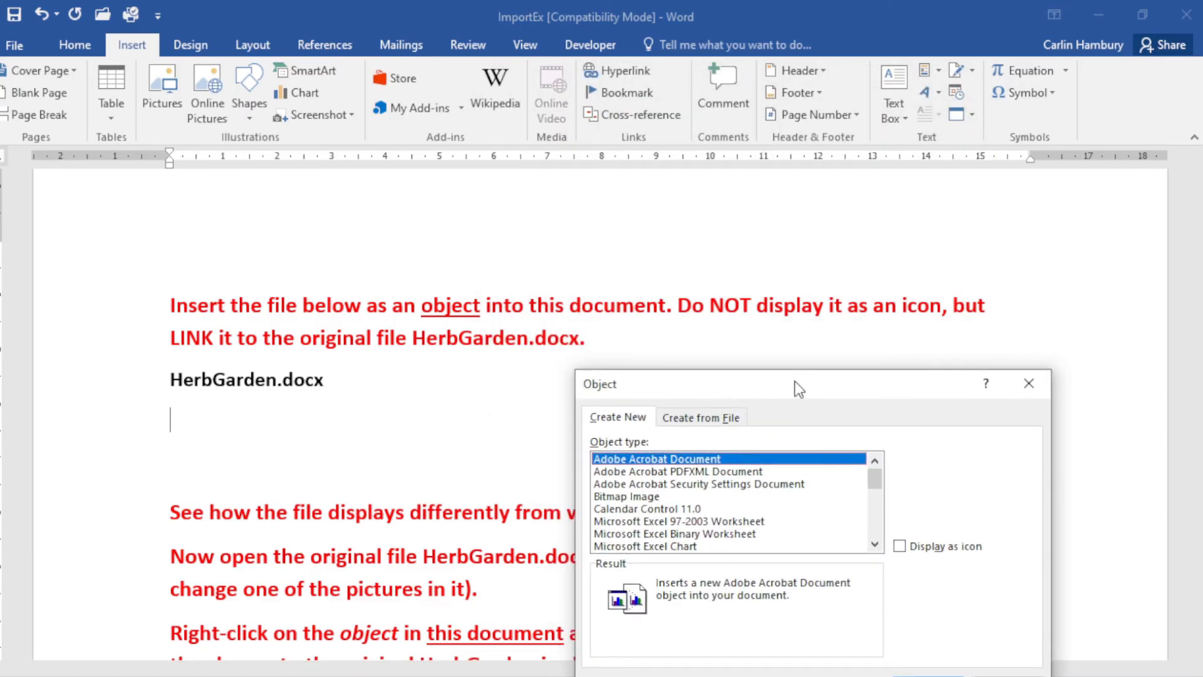
{"action": "left_click", "coordinate": [700, 417]}
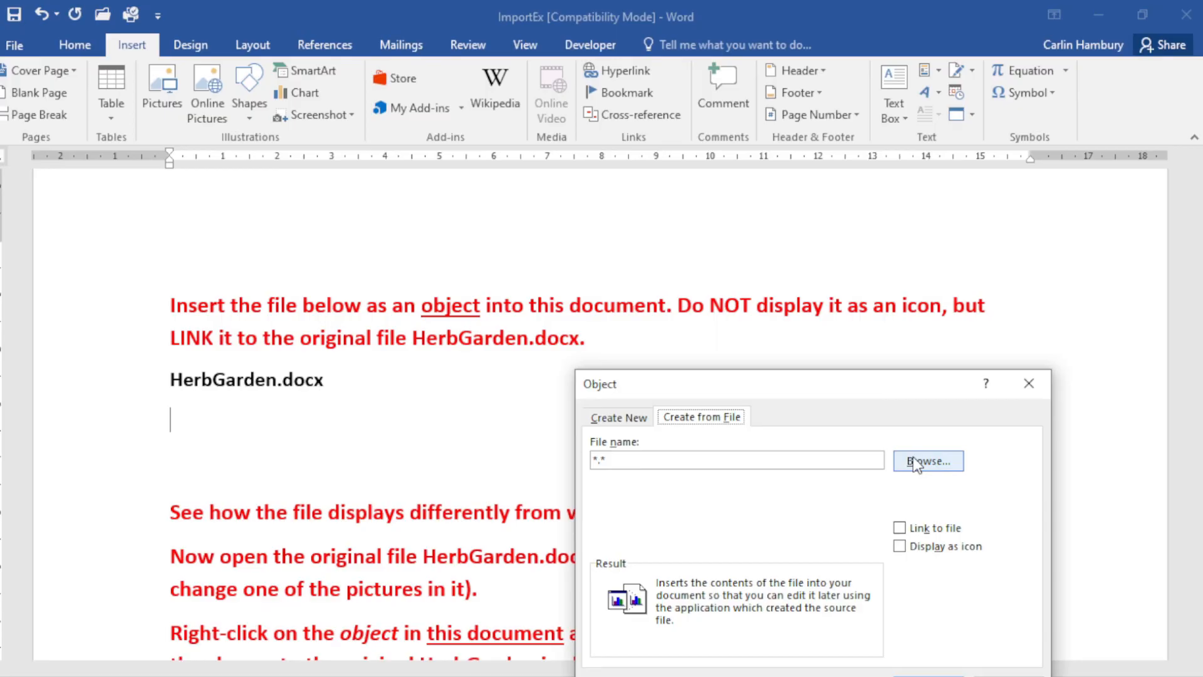
{"action": "left_click", "coordinate": [927, 461]}
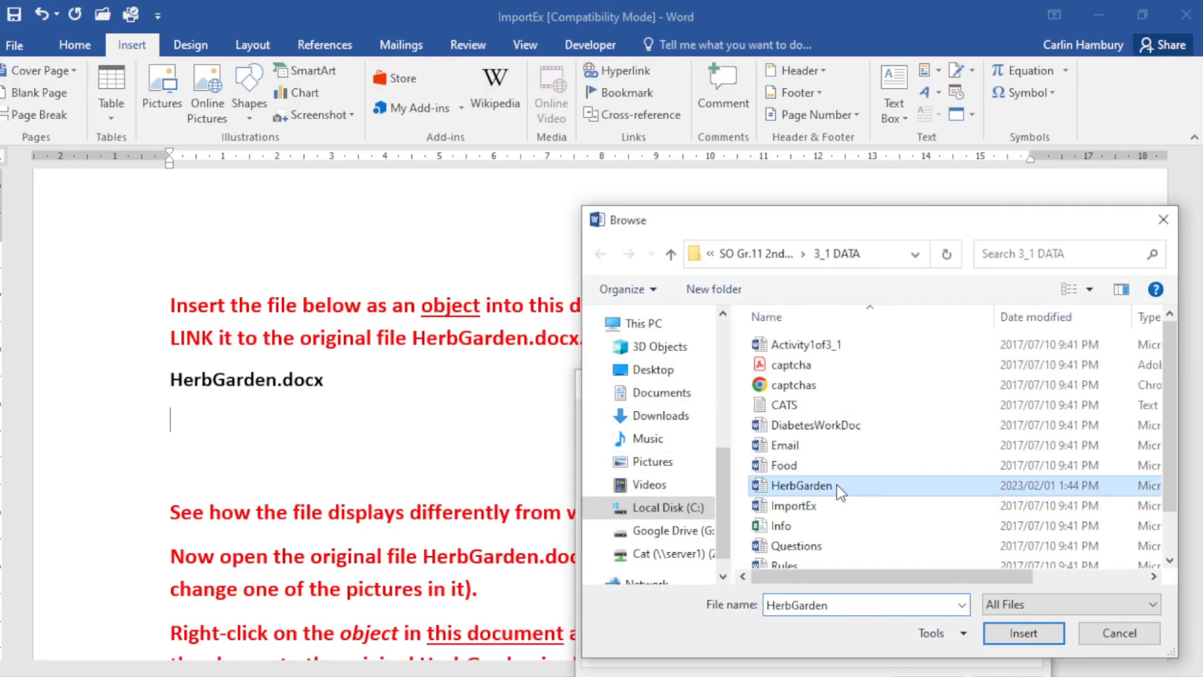
{"action": "left_click", "coordinate": [1022, 633]}
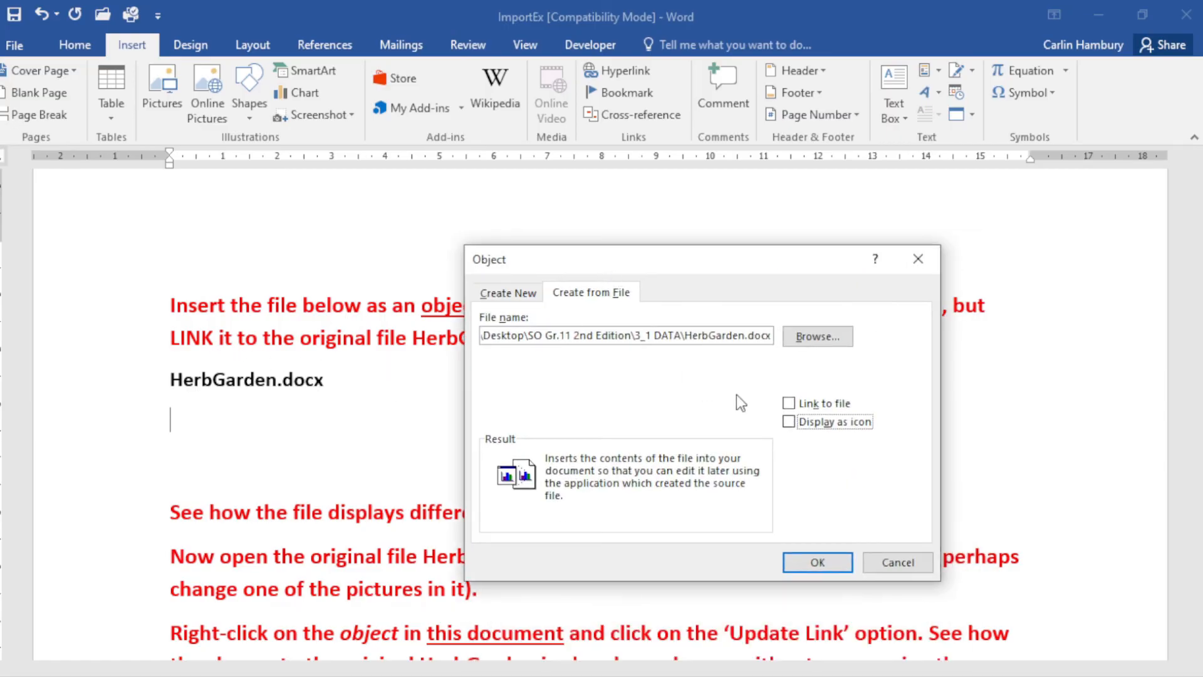
Insert HerbGarden.docx with Link to file ticked, showing its full content
{"action": "left_click", "coordinate": [789, 403]}
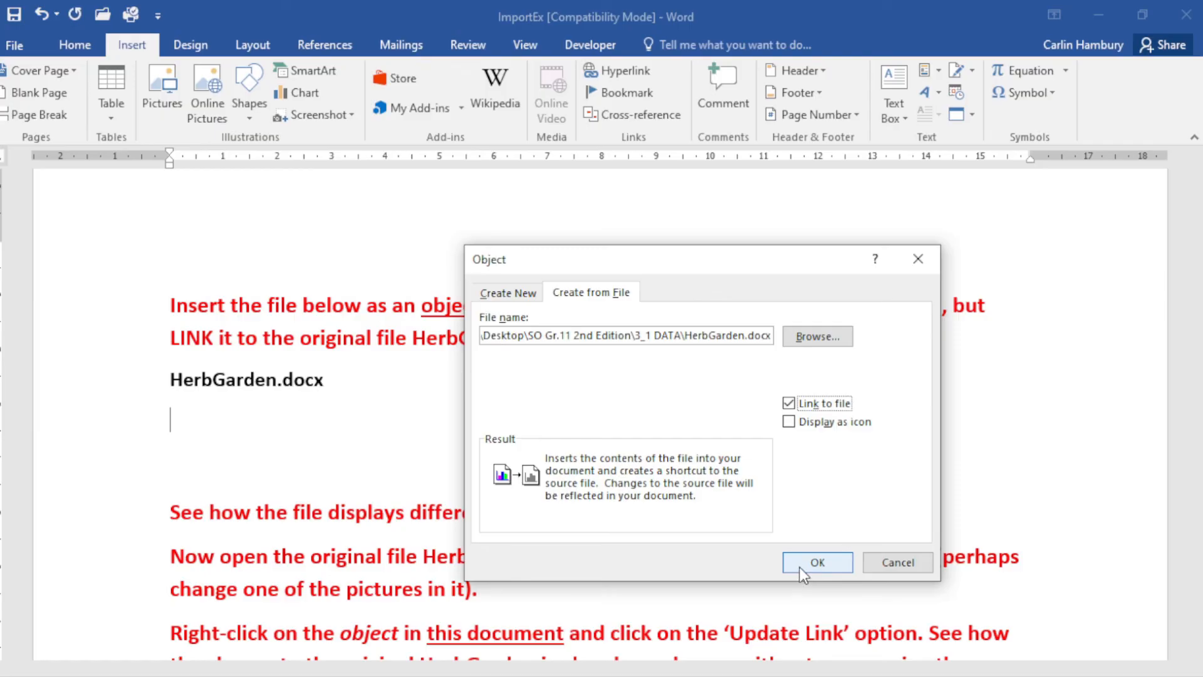
{"action": "left_click", "coordinate": [817, 562]}
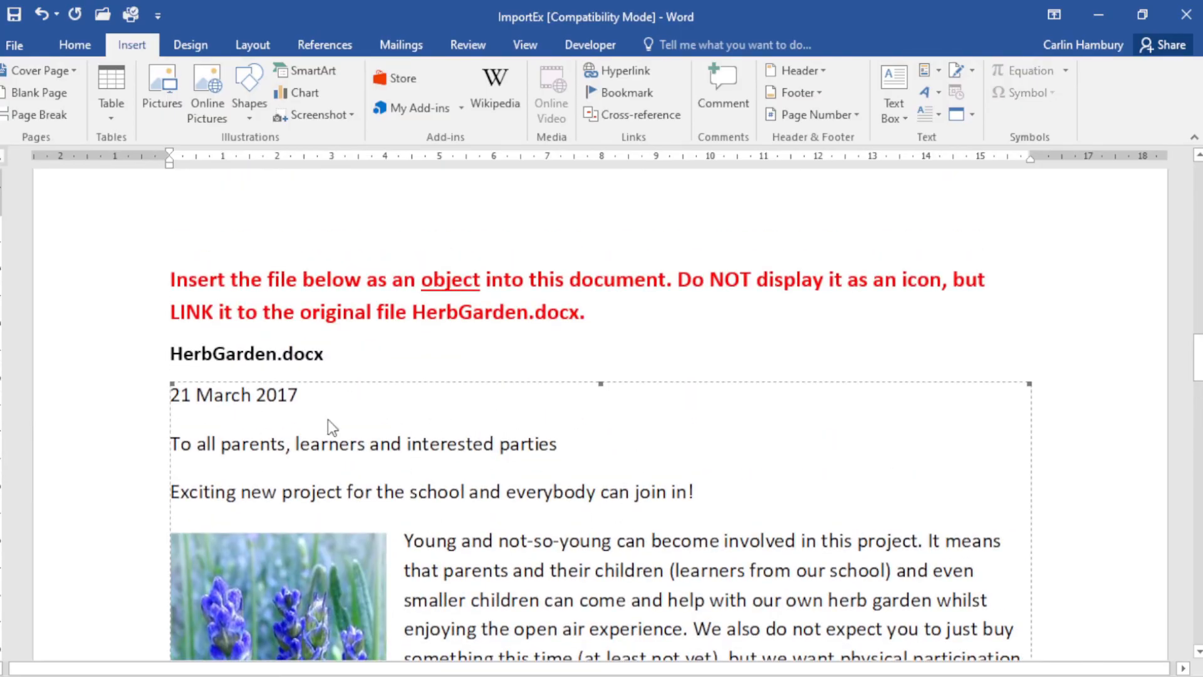
{"action": "scroll", "scroll_direction": "down", "scroll_amount": 3}
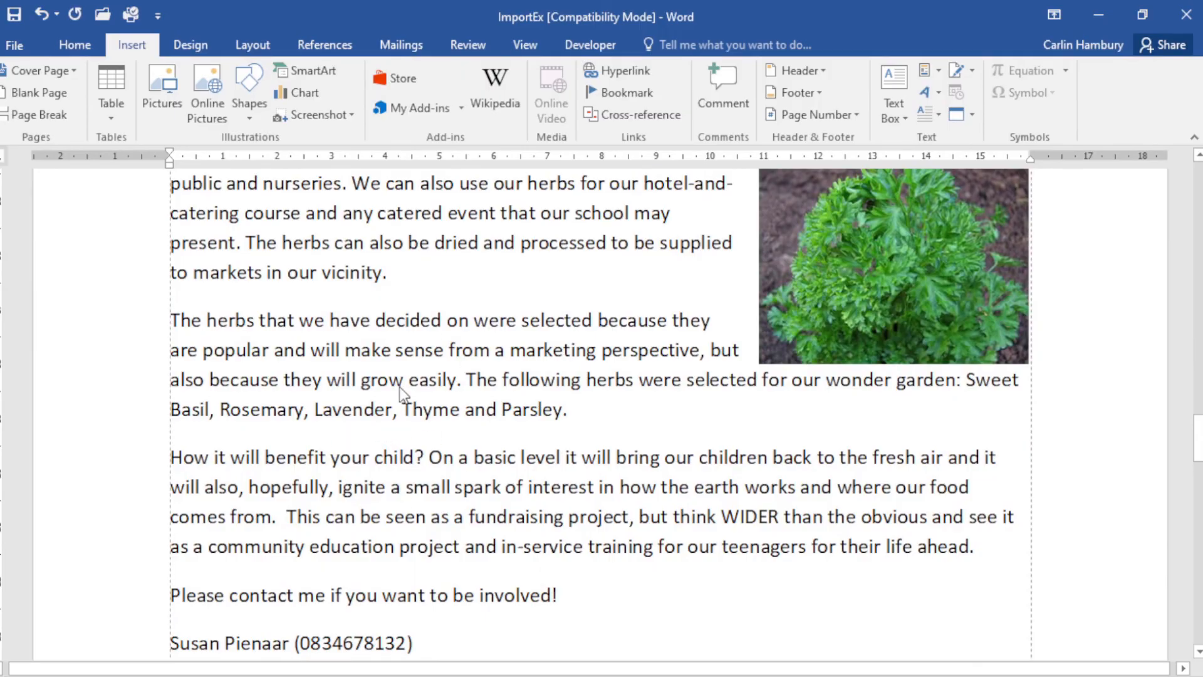
{"action": "mouse_move", "coordinate": [399, 391]}
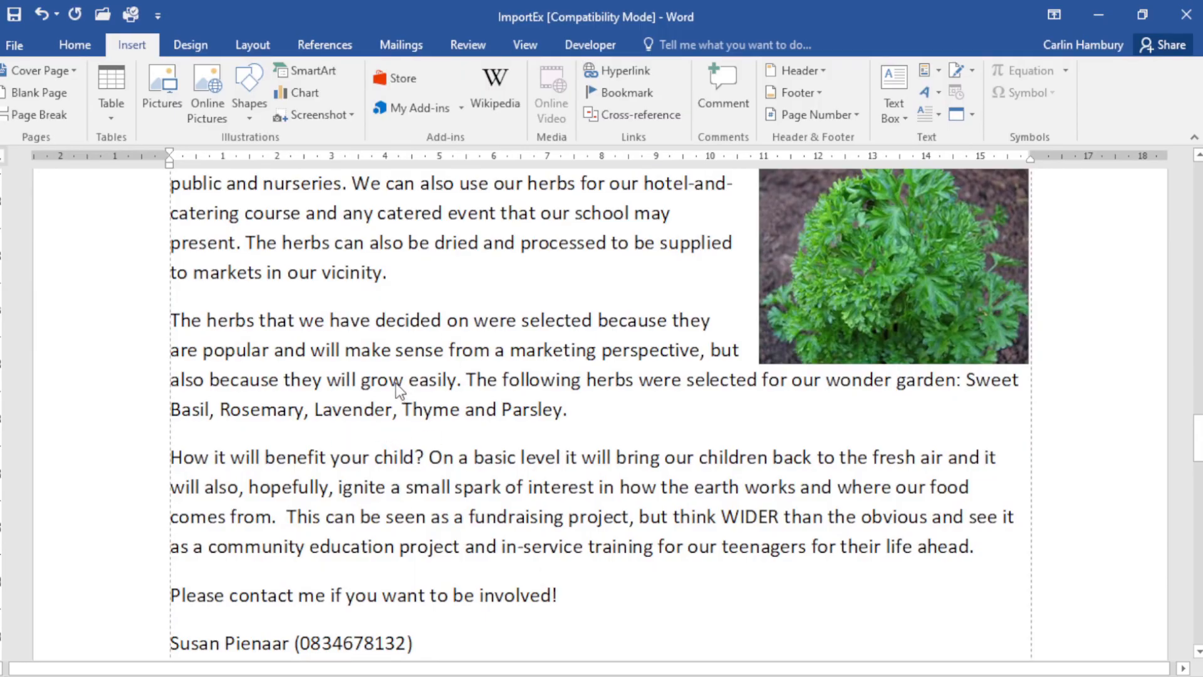
{"action": "mouse_move", "coordinate": [445, 426]}
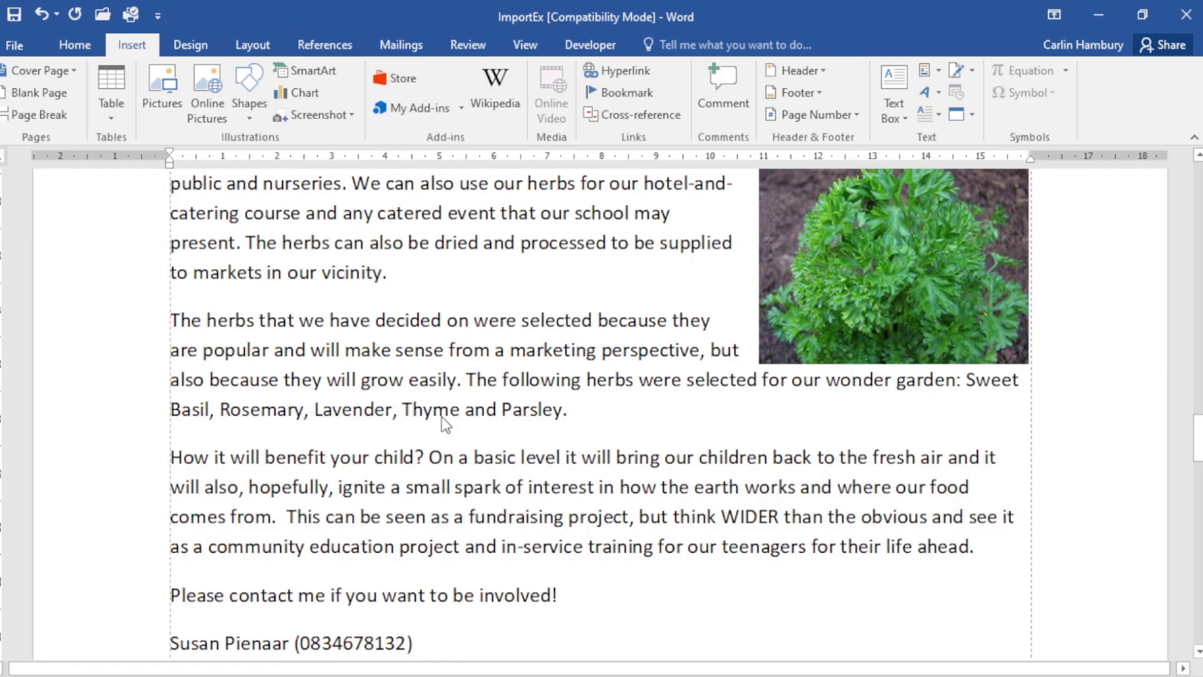